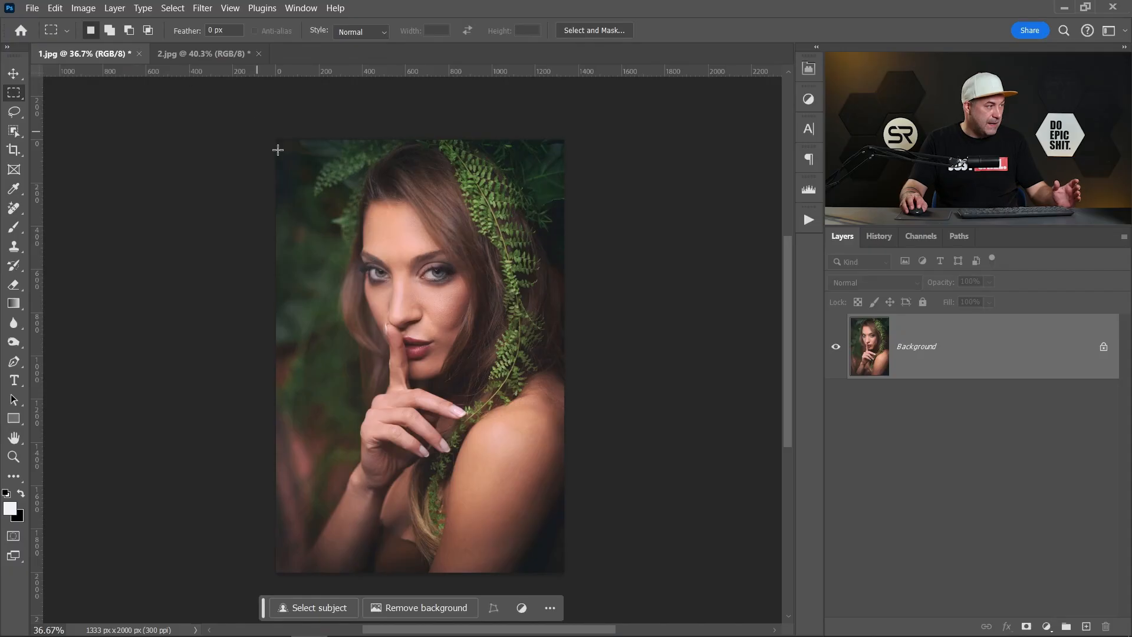
pyautogui.moveTo(383, 248)
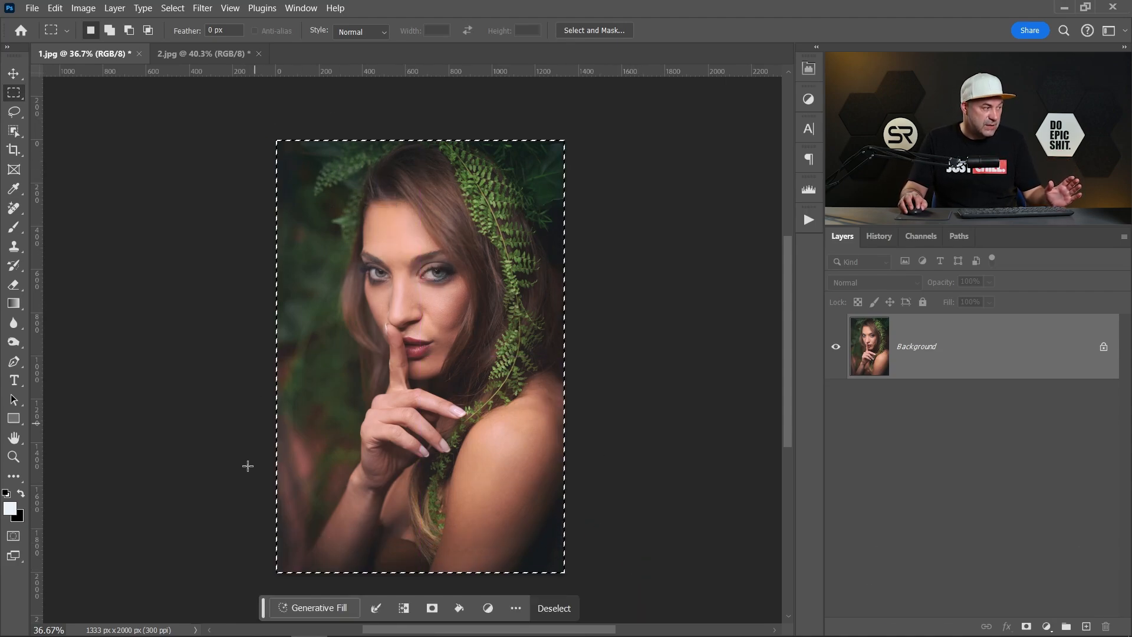
# Enter 'oil painting effect' as the Generative Fill prompt for the whole portrait.
pyautogui.click(319, 608)
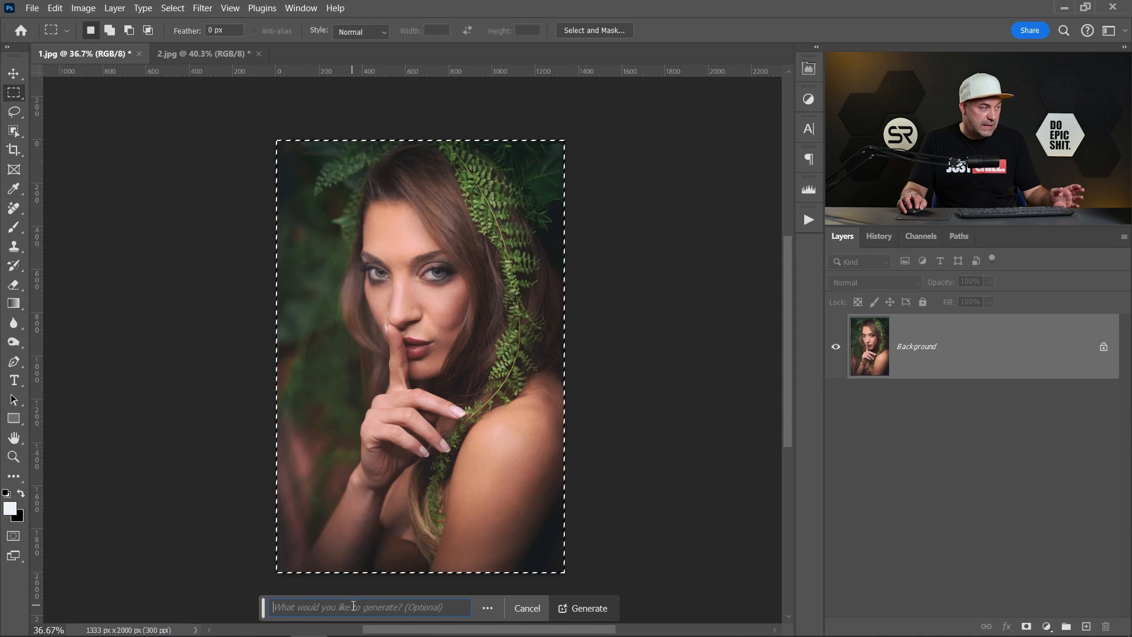
pyautogui.write('o')
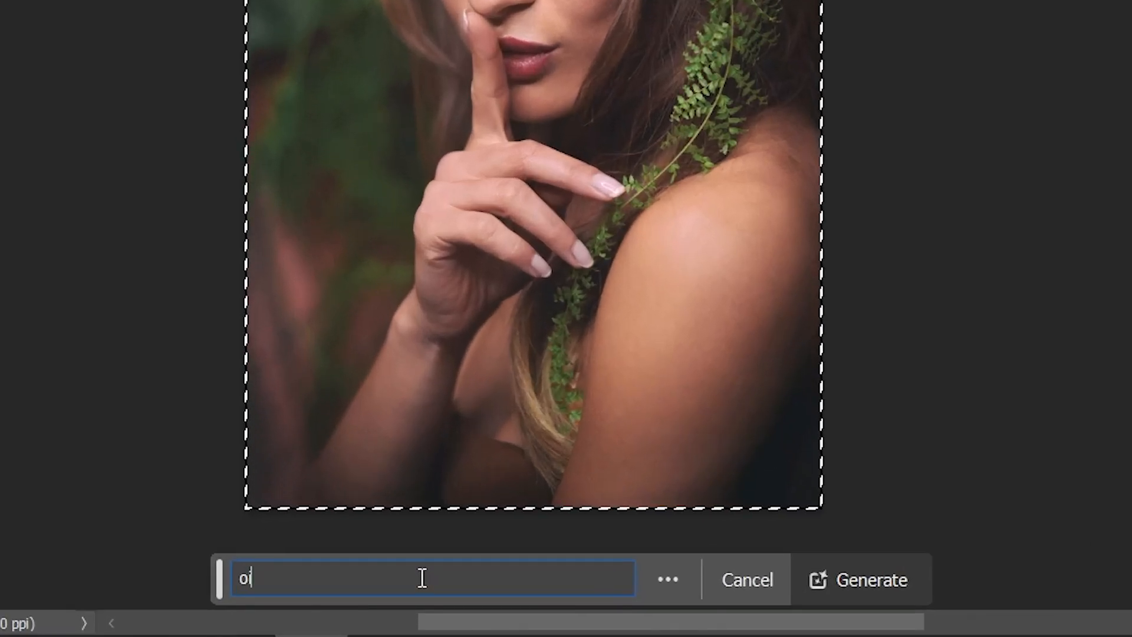
pyautogui.write('il painting e')
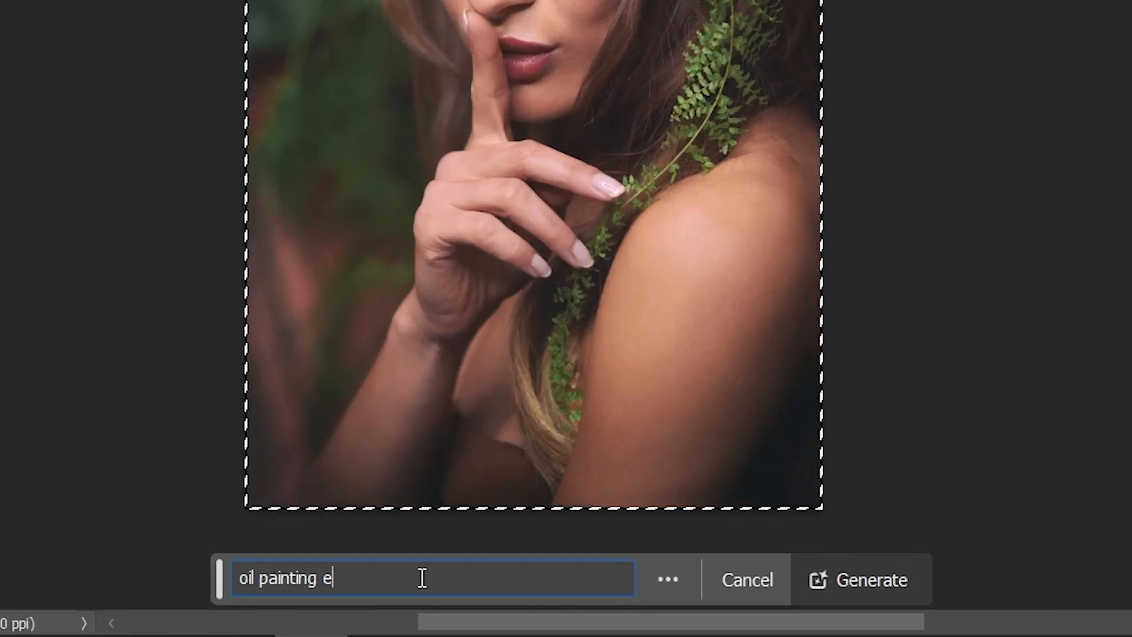
pyautogui.write('ffect')
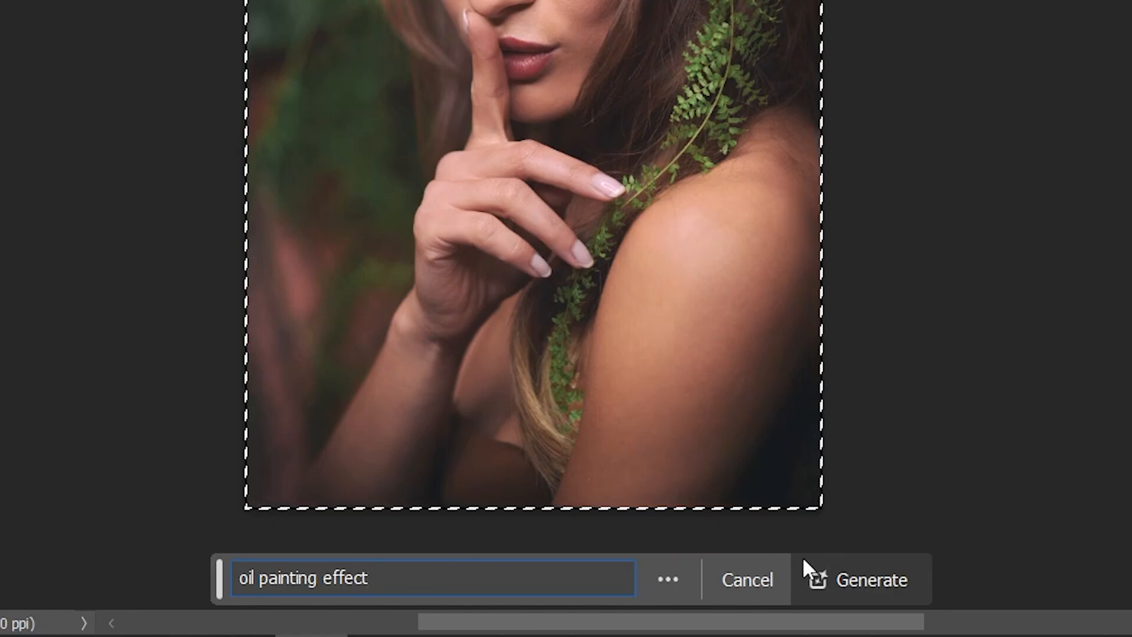
# Generate the oil painting fill and preview two of its variations.
pyautogui.click(861, 579)
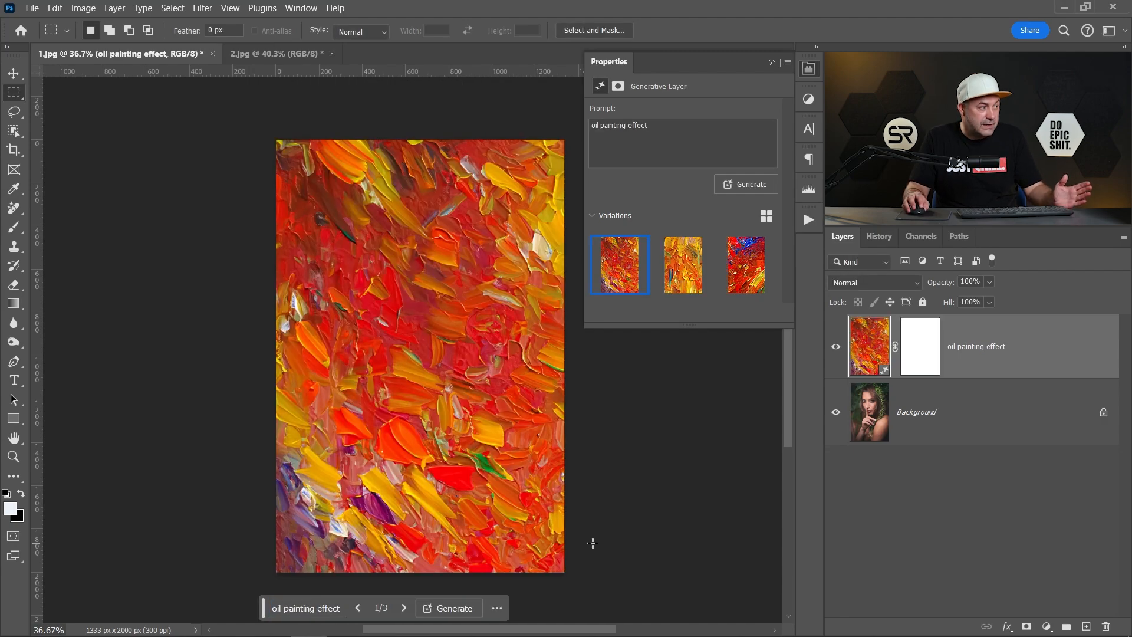
pyautogui.click(746, 265)
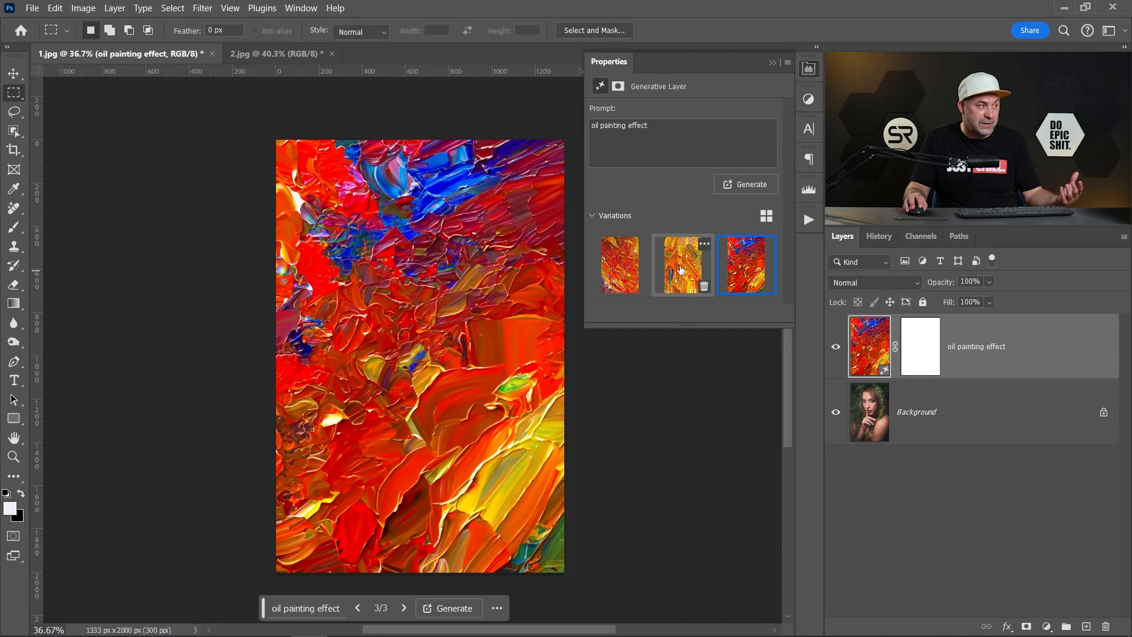
pyautogui.click(618, 265)
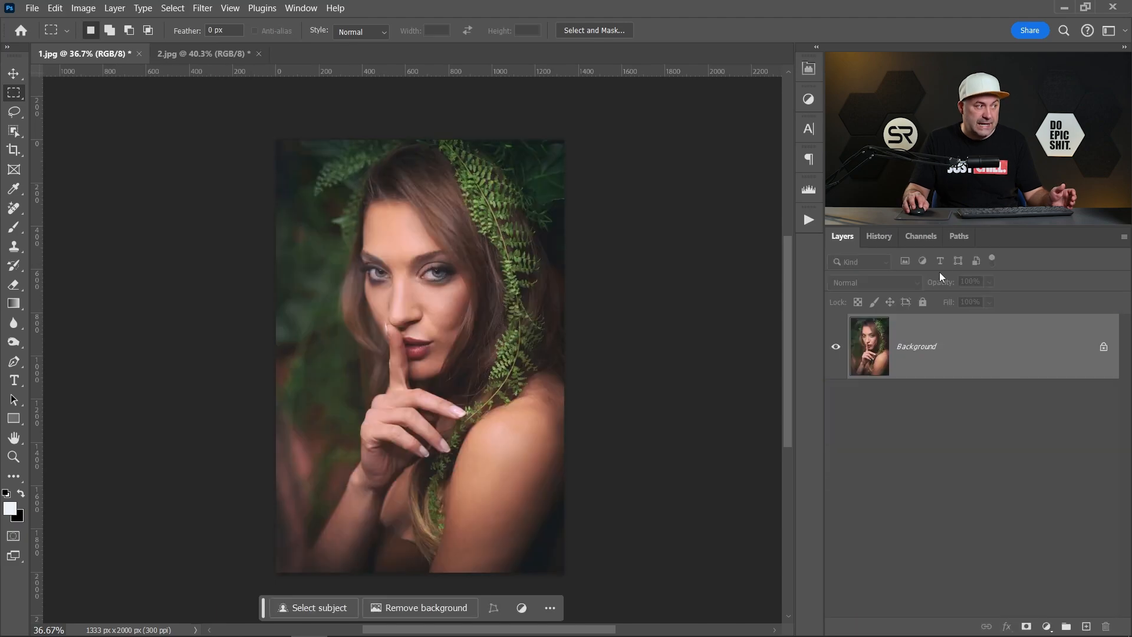
# Add a new alpha channel and fill it with medium gray via Edit > Fill.
pyautogui.click(920, 236)
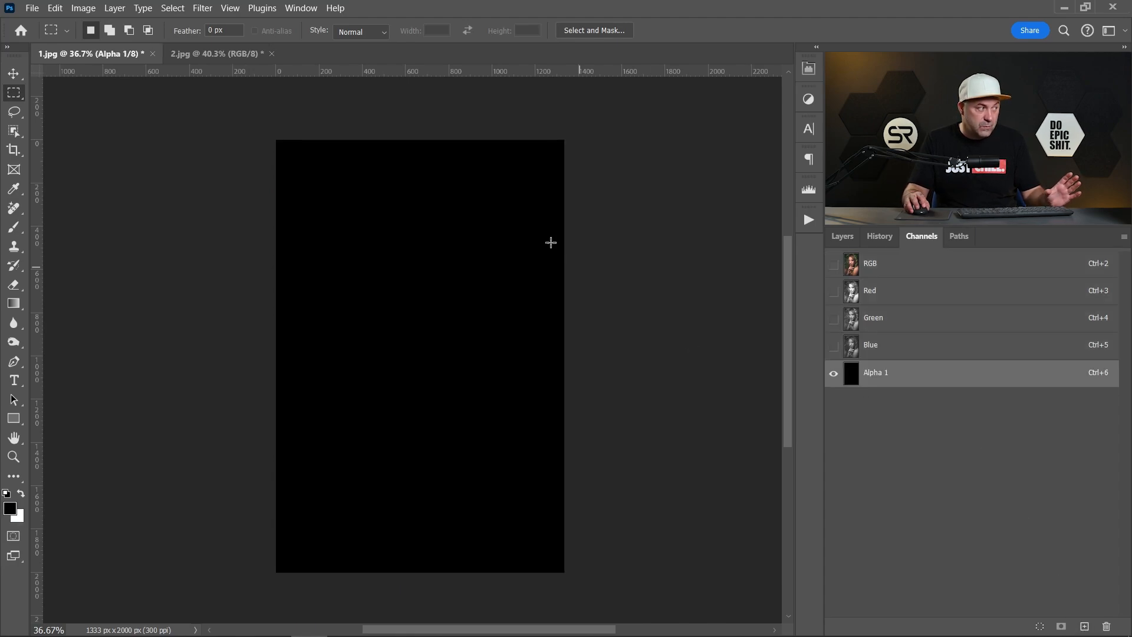
pyautogui.moveTo(196, 217)
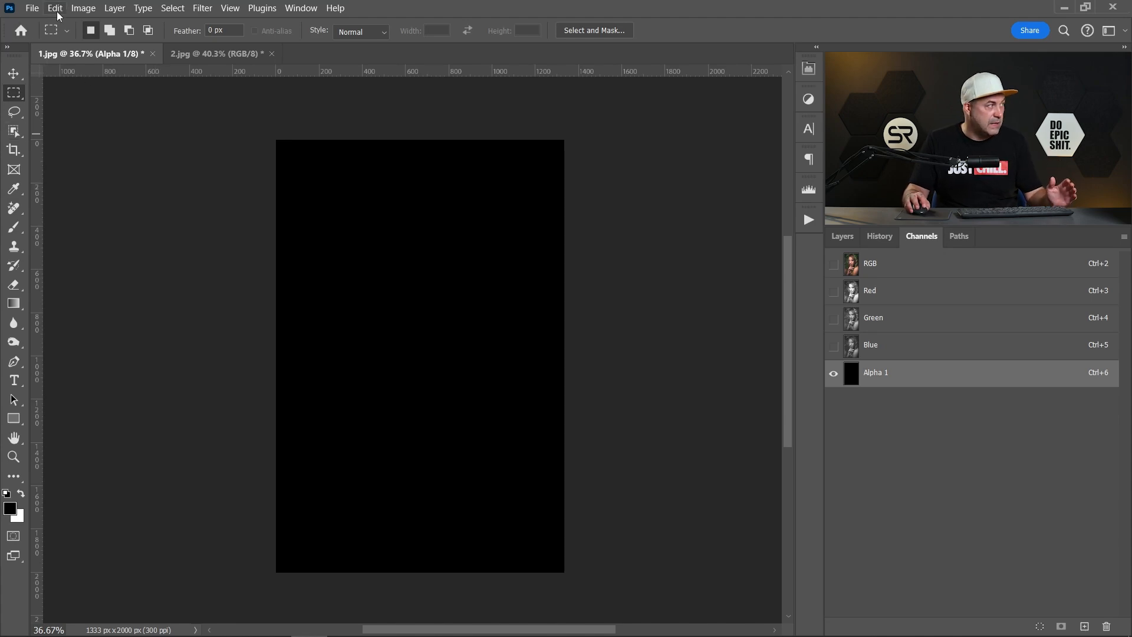
pyautogui.click(54, 8)
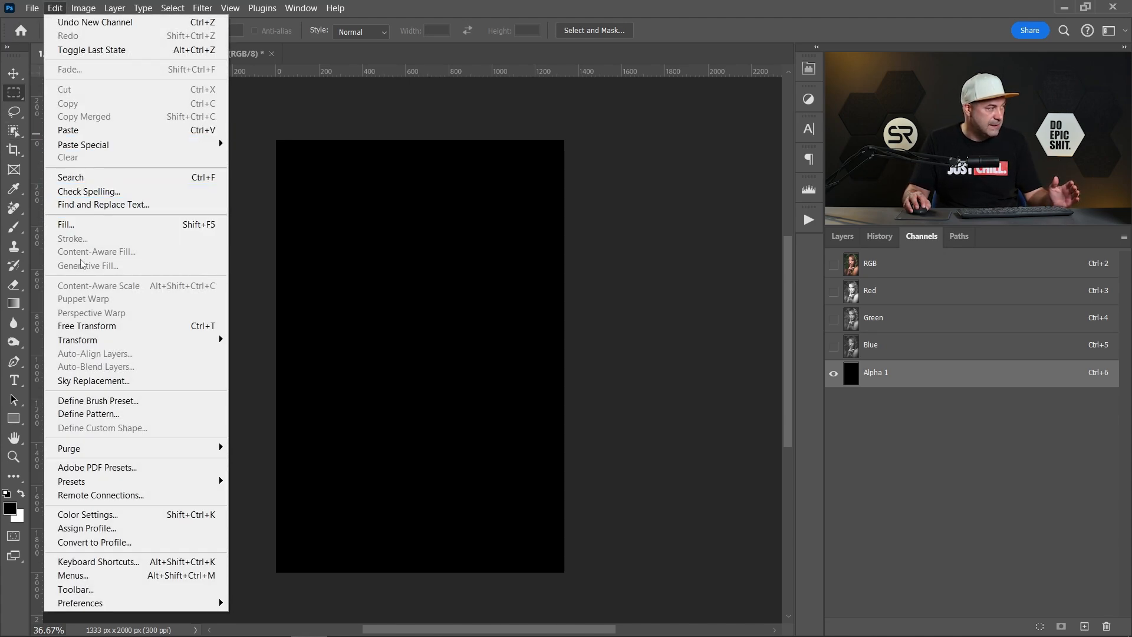
pyautogui.click(65, 224)
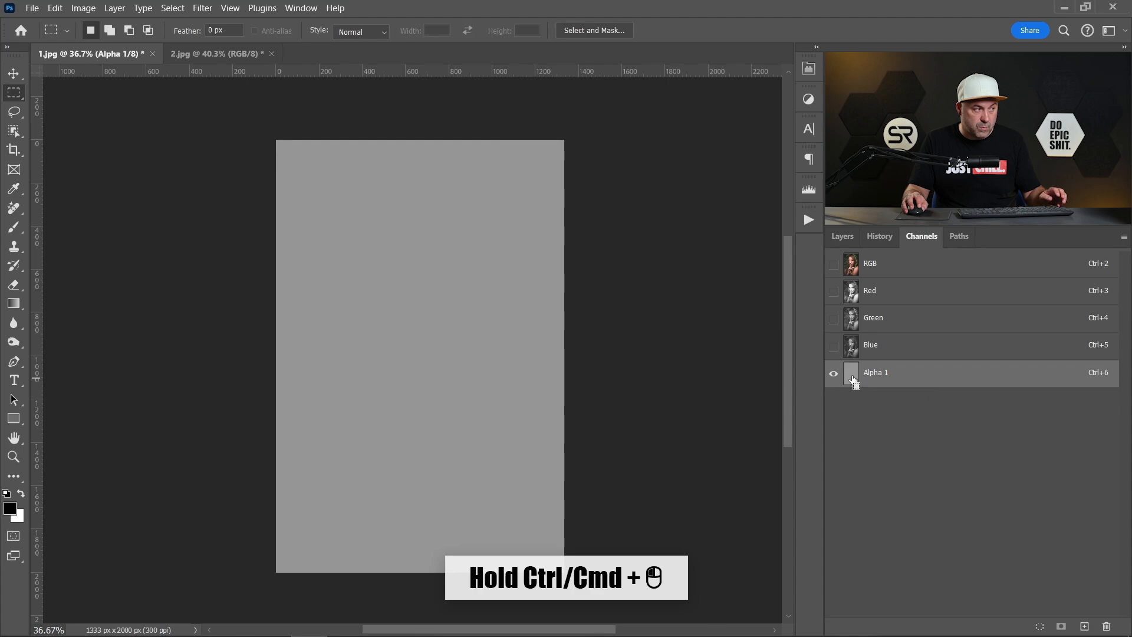
# Load Alpha 1 as a selection and type 'oil painting effect' into Generative Fill.
pyautogui.click(850, 373)
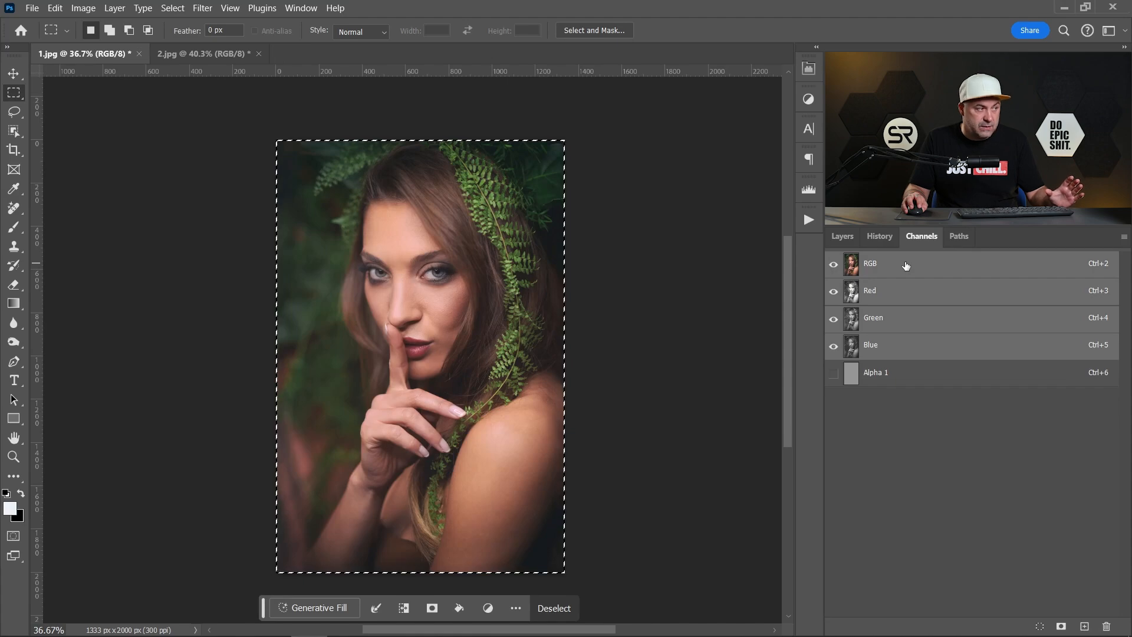
pyautogui.click(842, 236)
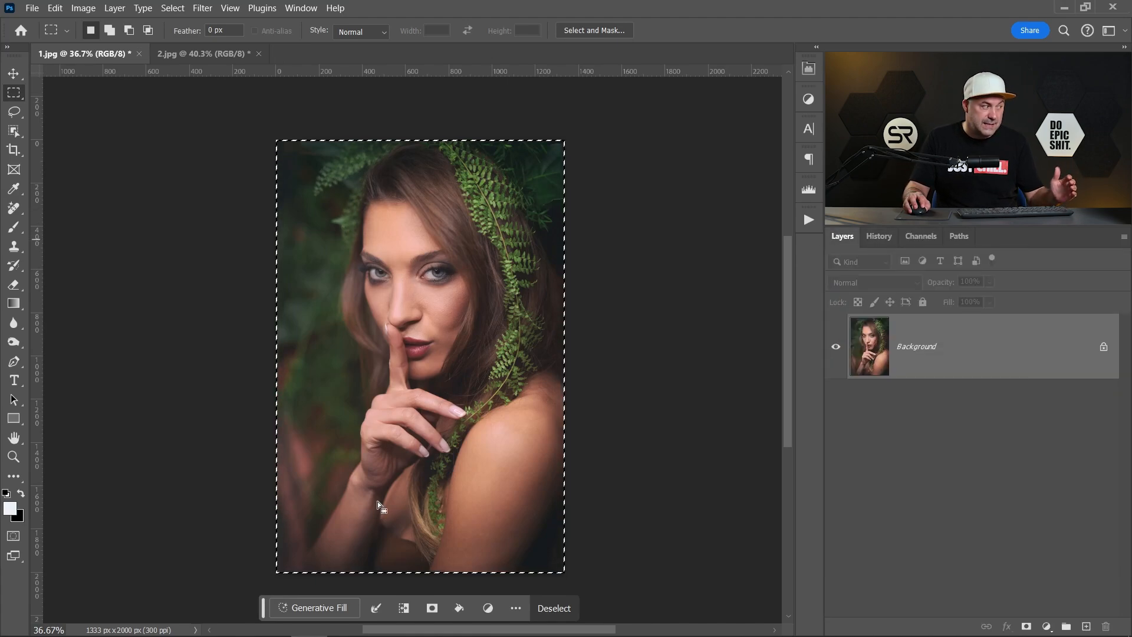
pyautogui.click(316, 608)
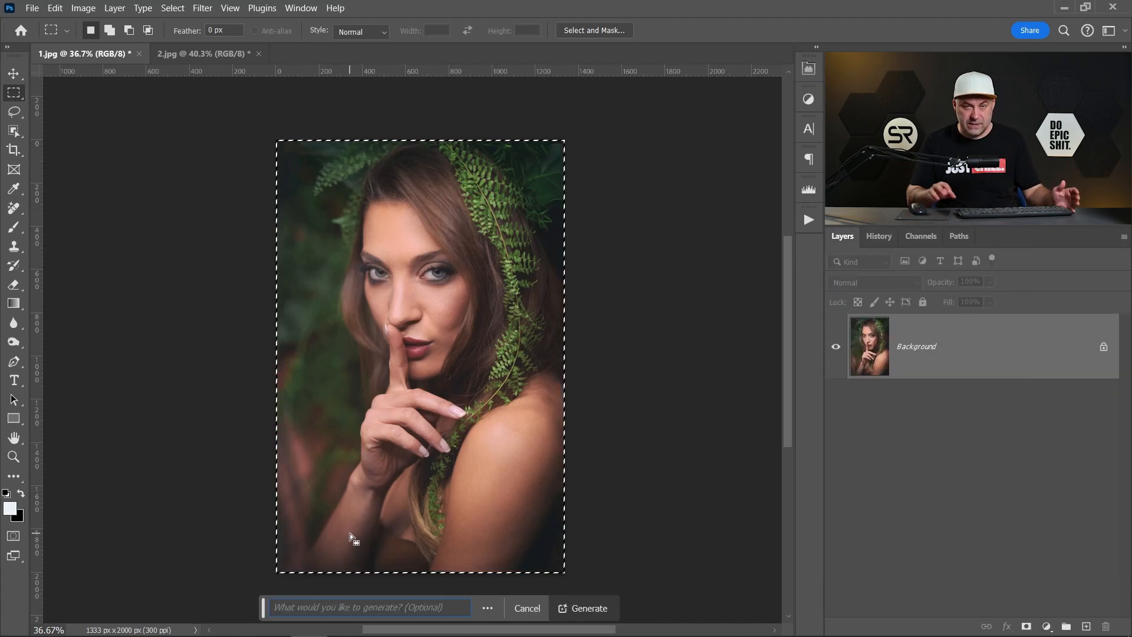
pyautogui.write('oil painting effect')
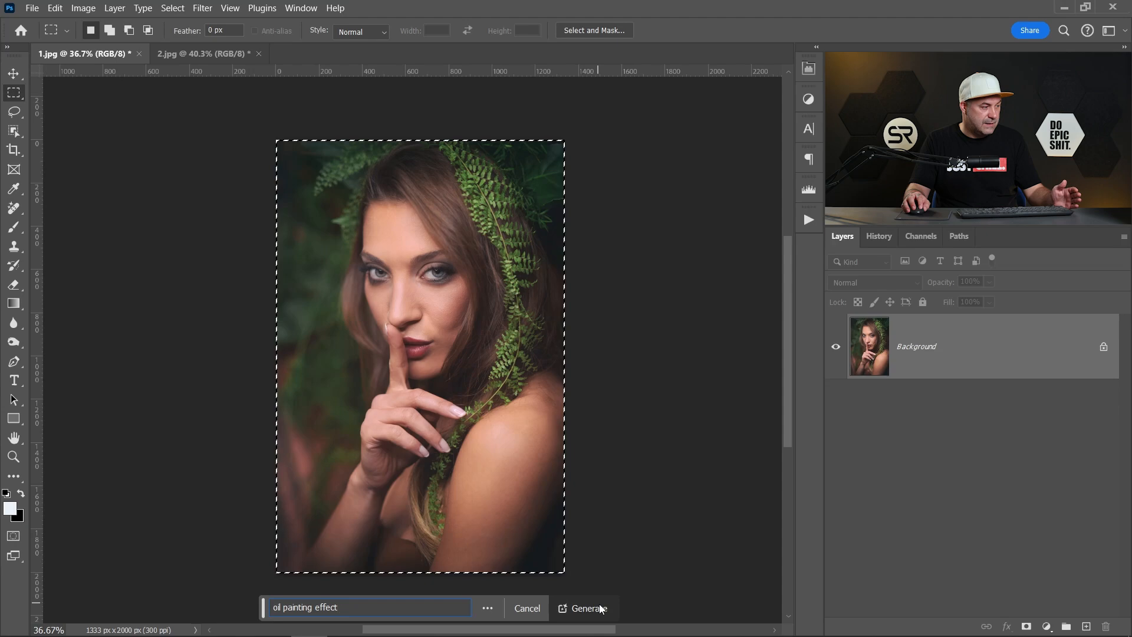
# Generate the oil painting layer and compare its painterly variations.
pyautogui.click(586, 607)
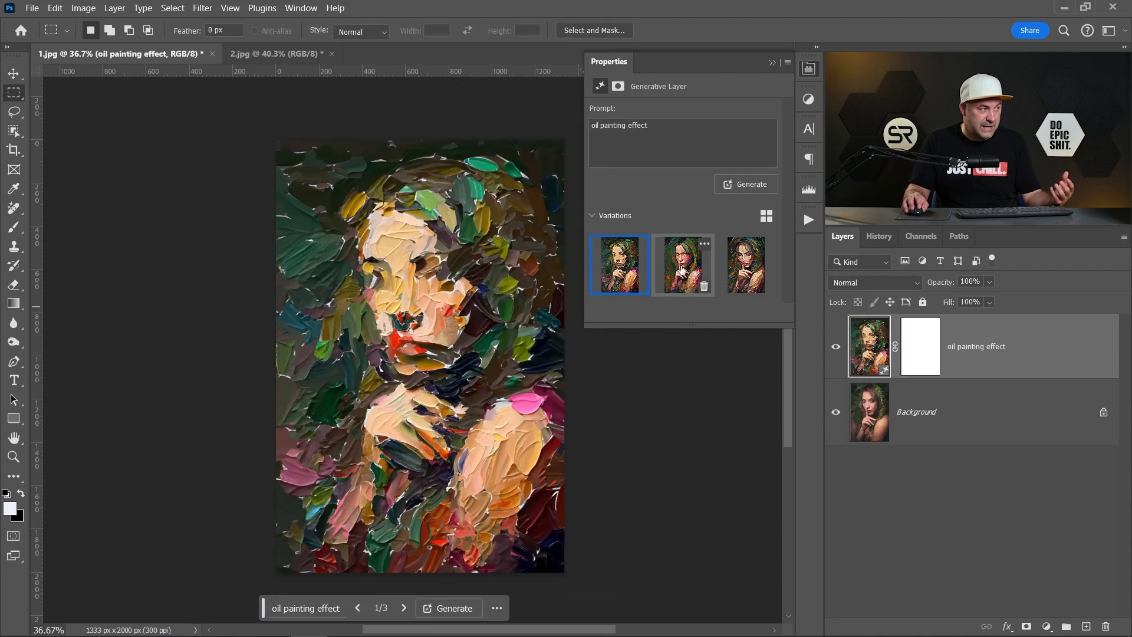
pyautogui.click(746, 264)
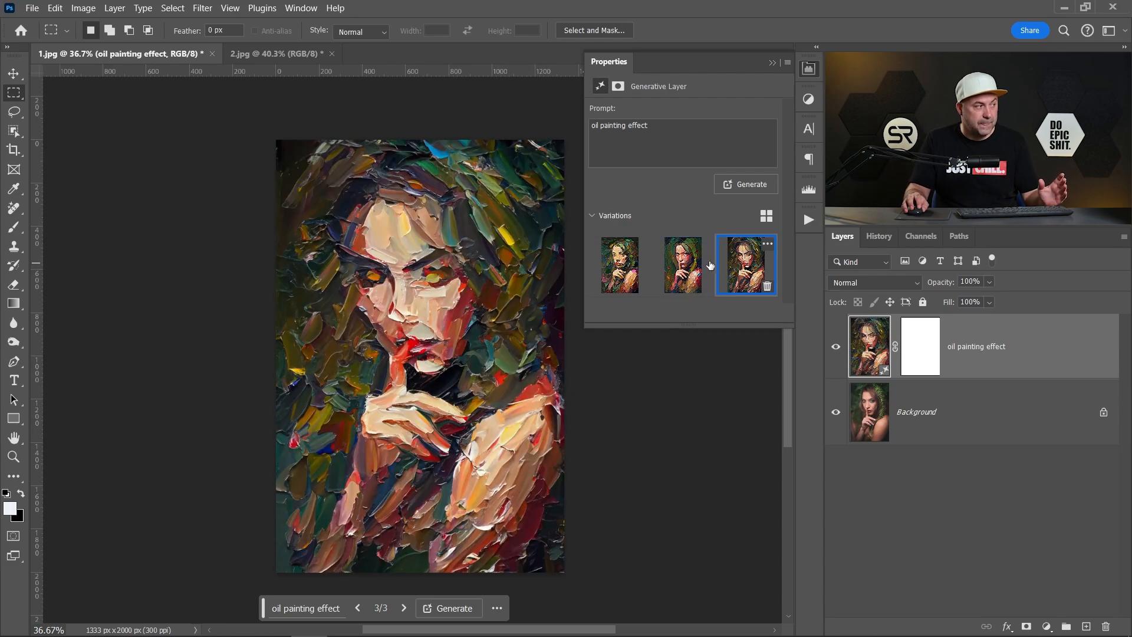
pyautogui.click(619, 265)
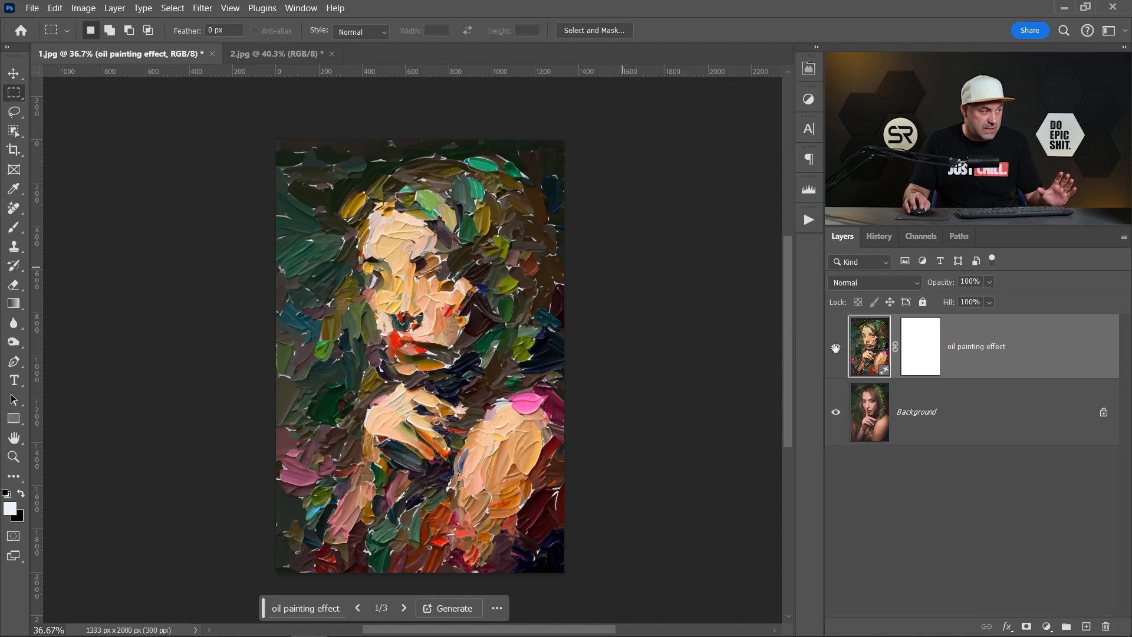
# Hide the oil painting layer and add a second alpha channel.
pyautogui.click(932, 412)
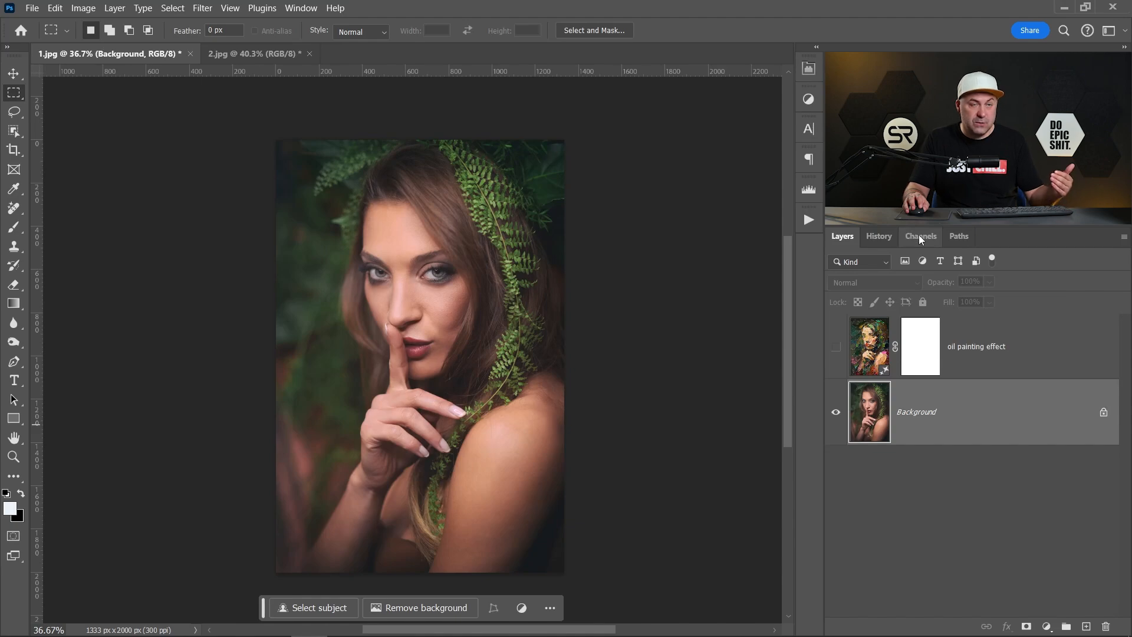
pyautogui.click(921, 236)
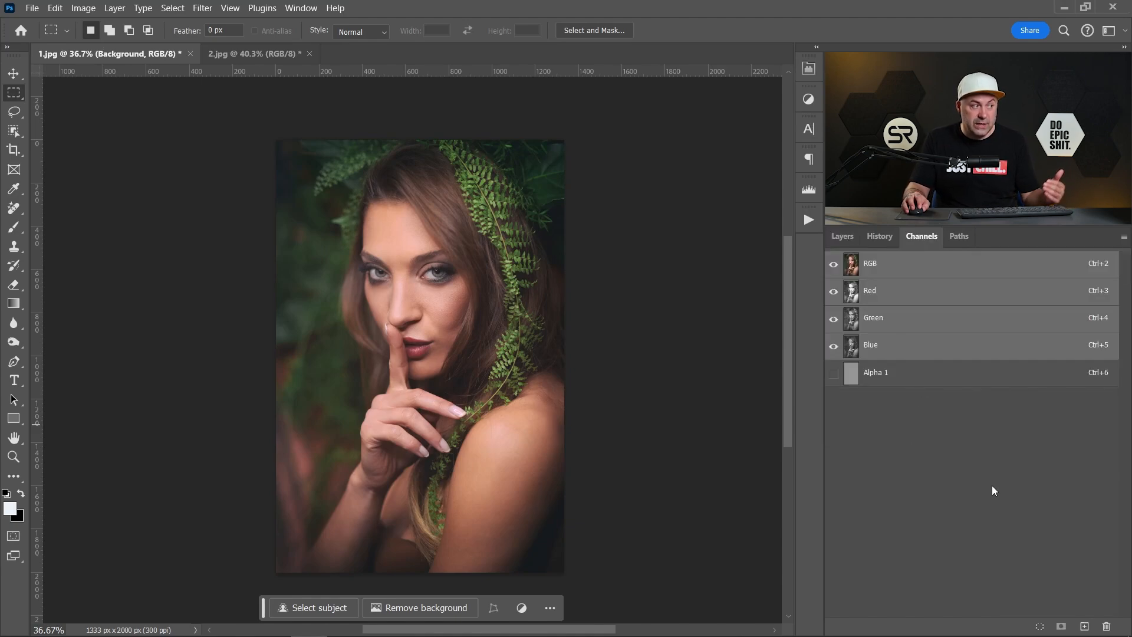
pyautogui.click(1083, 627)
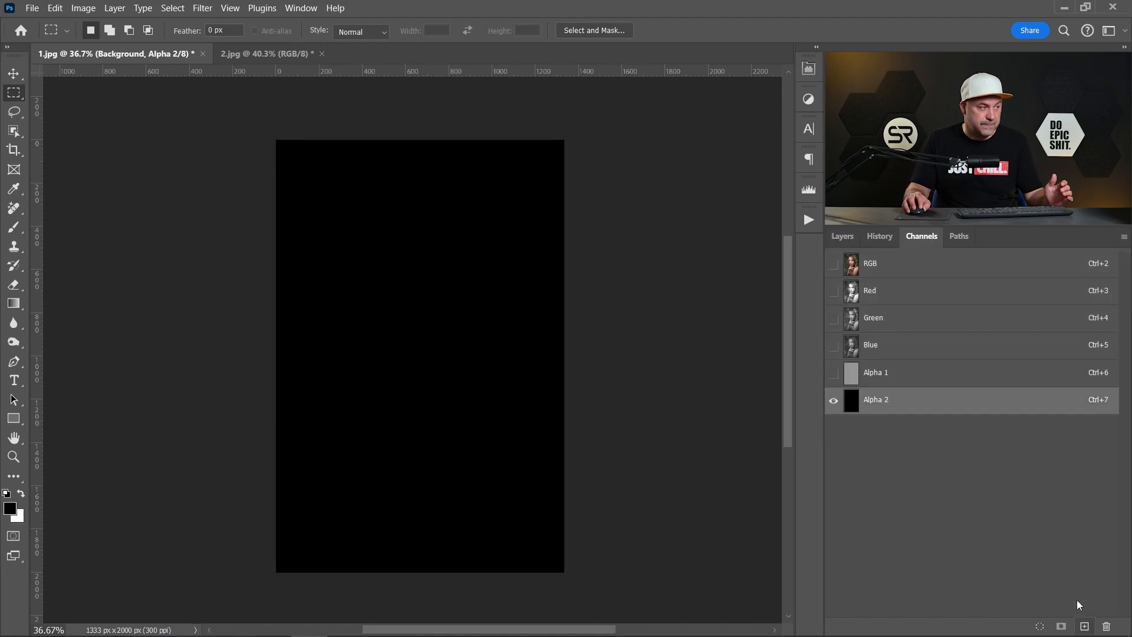
# Fill Alpha 2 with 25% gray and load it as a faint selection.
pyautogui.click(54, 8)
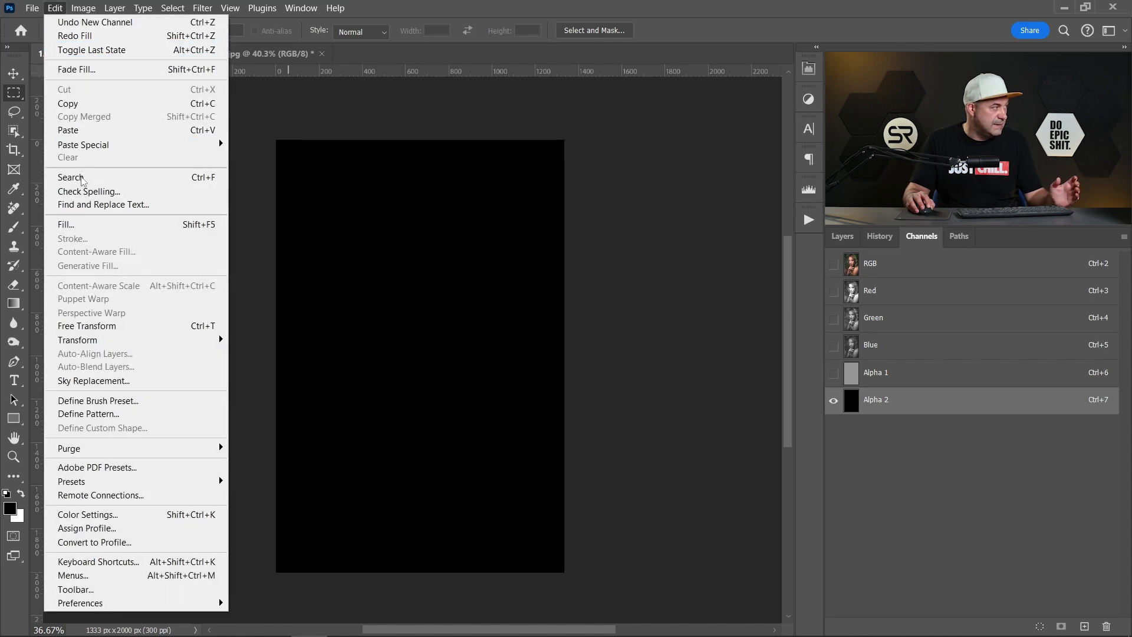
pyautogui.click(64, 225)
pyautogui.write('25')
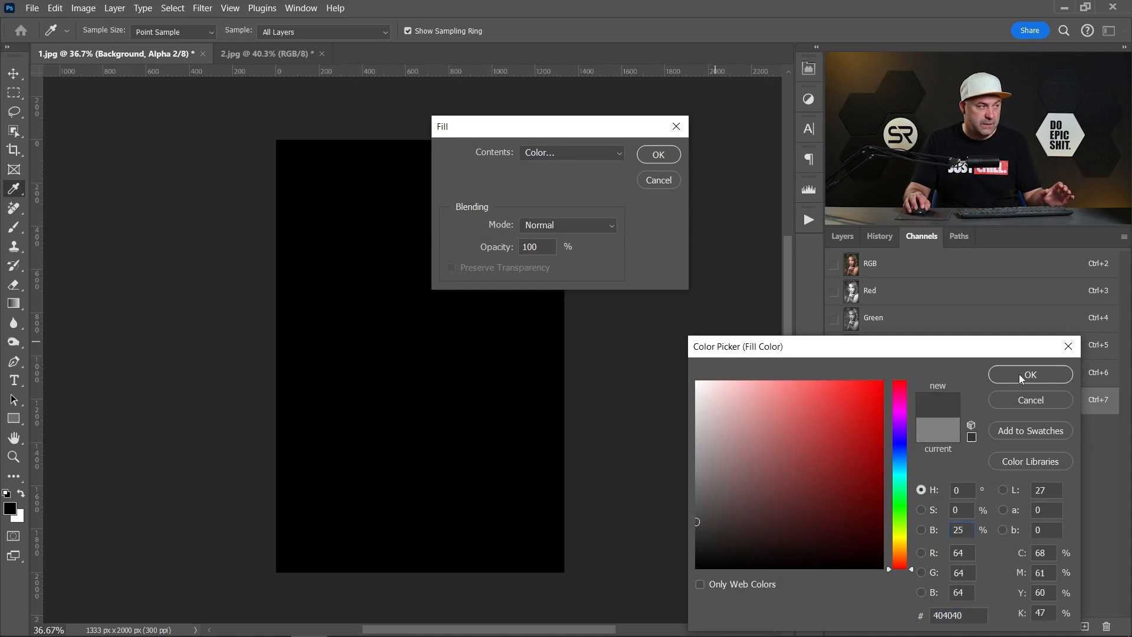
pyautogui.click(1029, 374)
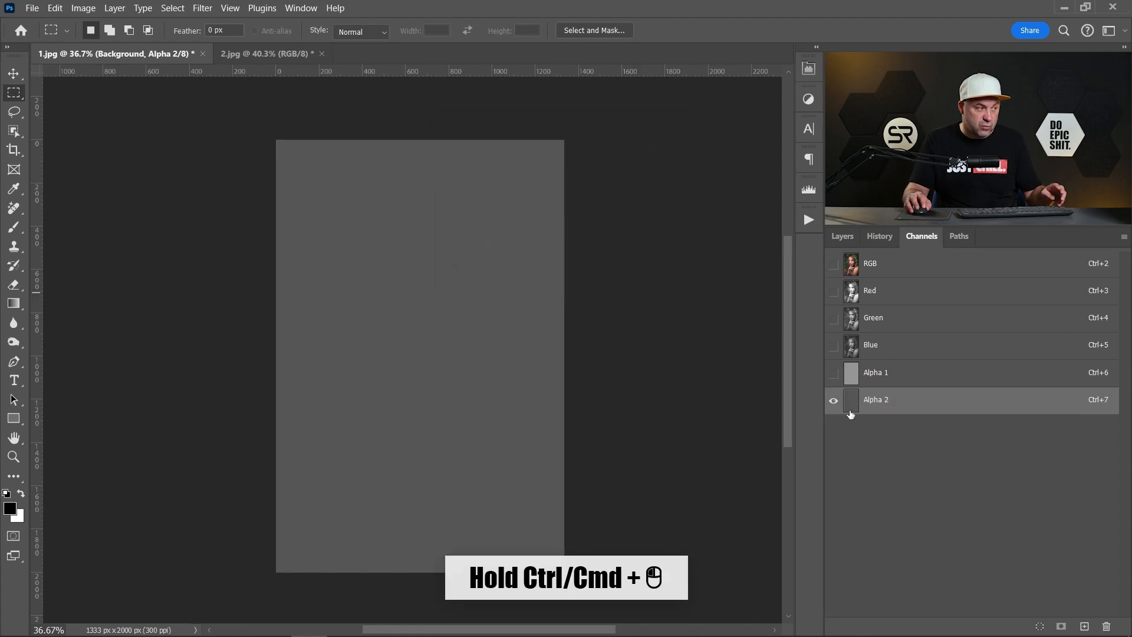
pyautogui.click(850, 402)
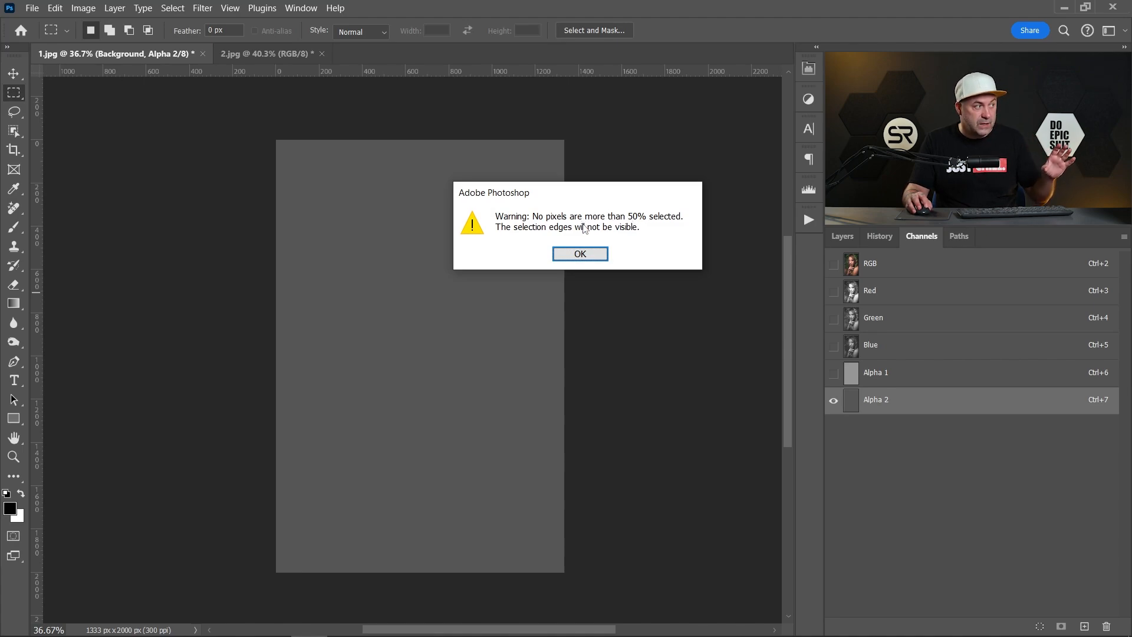
pyautogui.moveTo(589, 225)
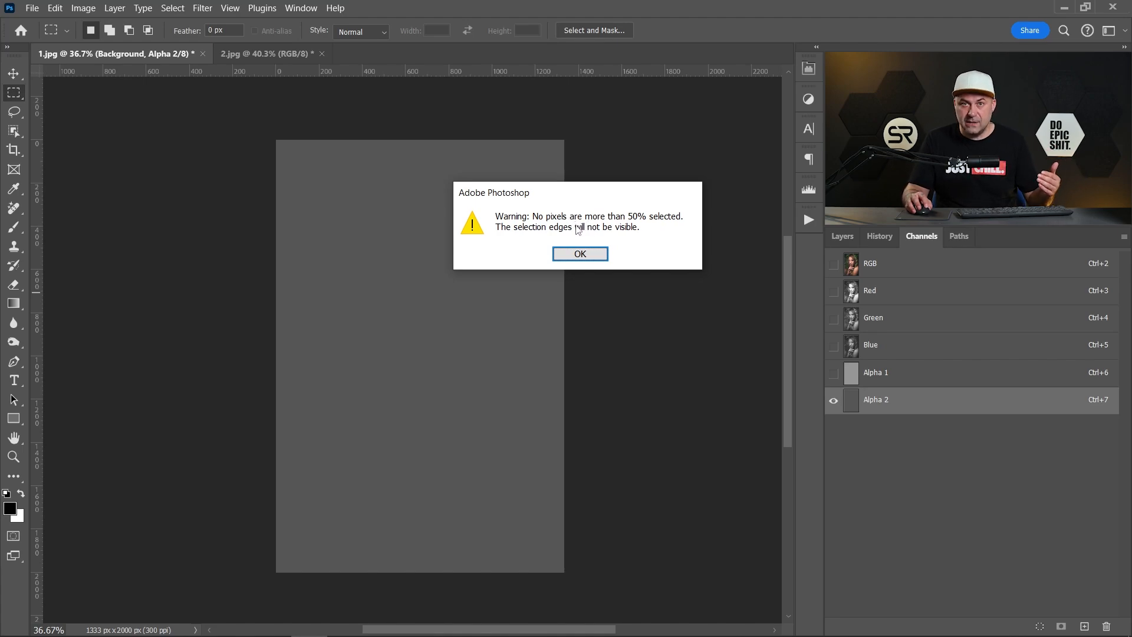
pyautogui.click(580, 253)
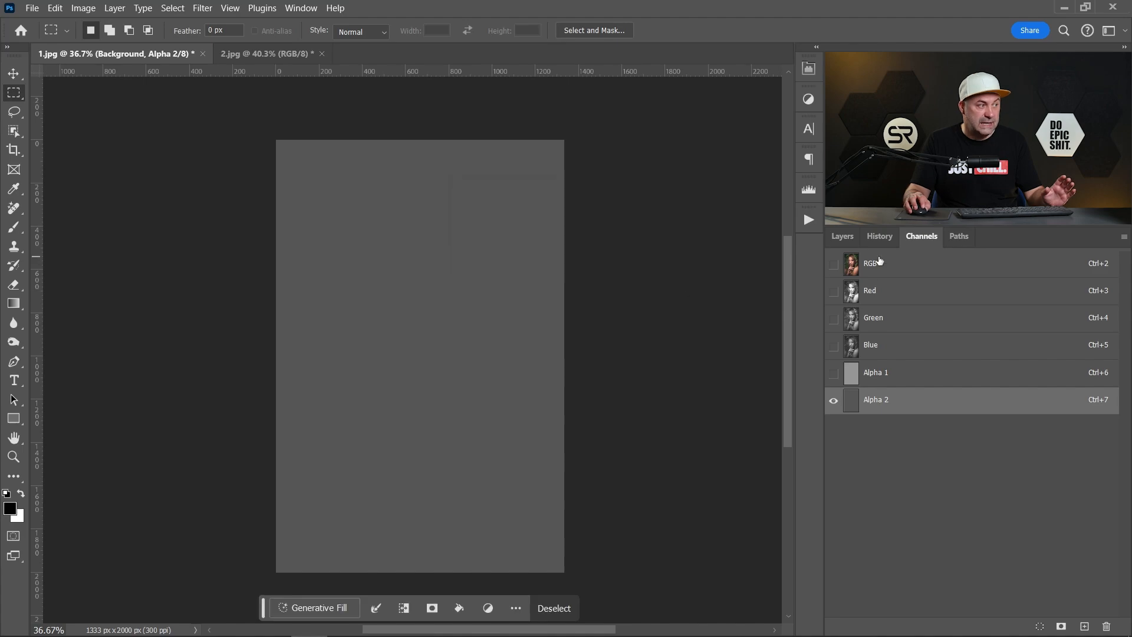
# Switch back to RGB and generate an 'oil painting effect' fill over the selection.
pyautogui.click(871, 263)
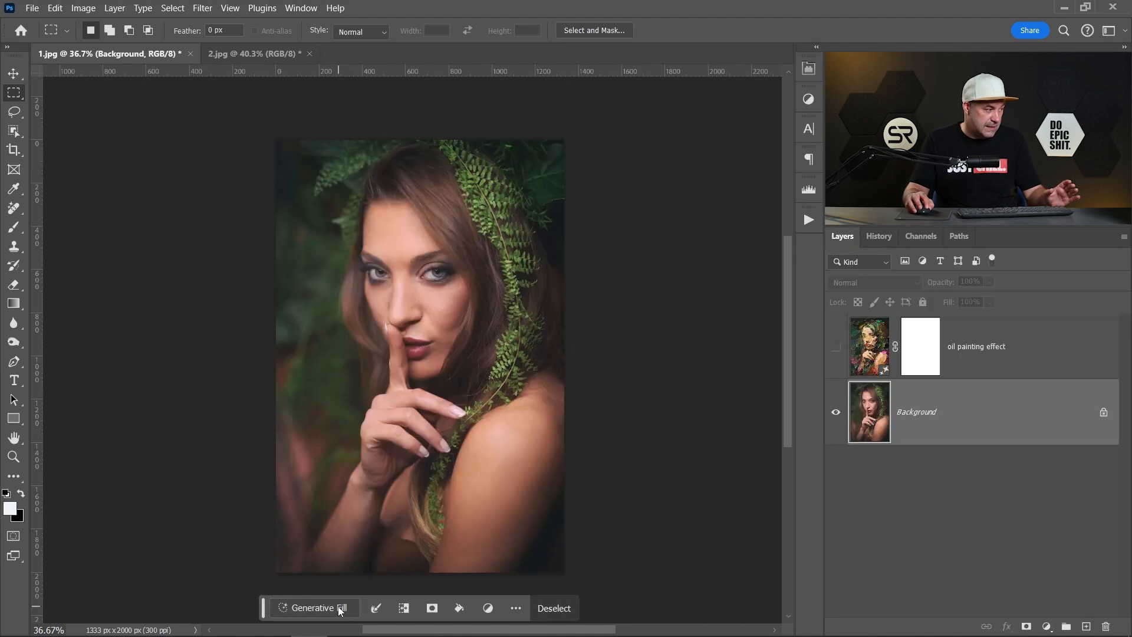
pyautogui.write('oil painting effect')
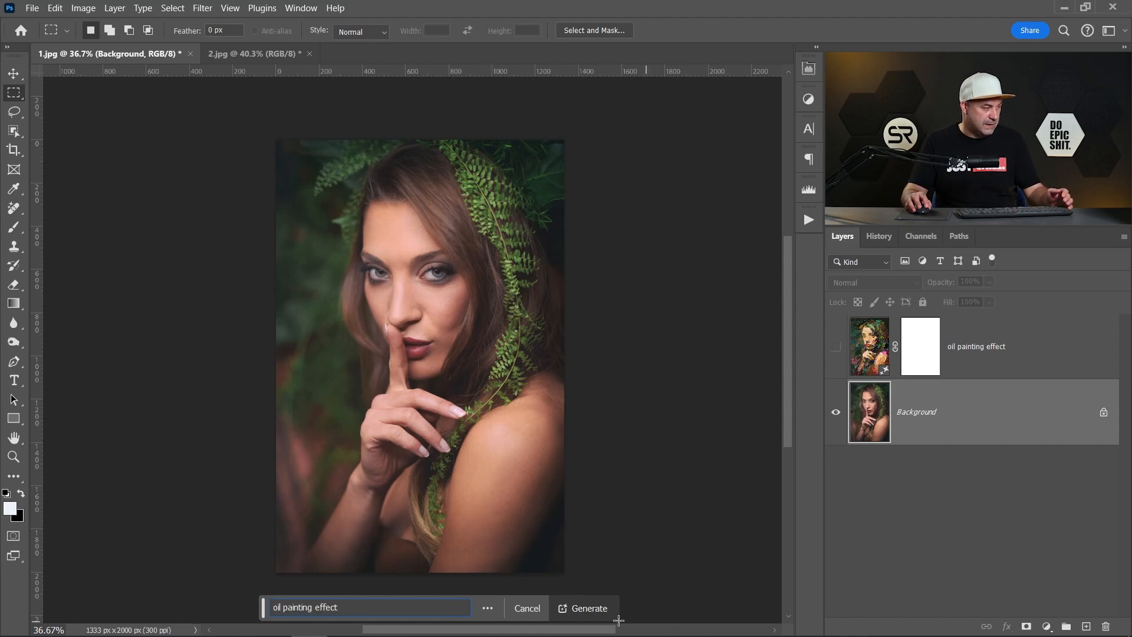
pyautogui.click(589, 608)
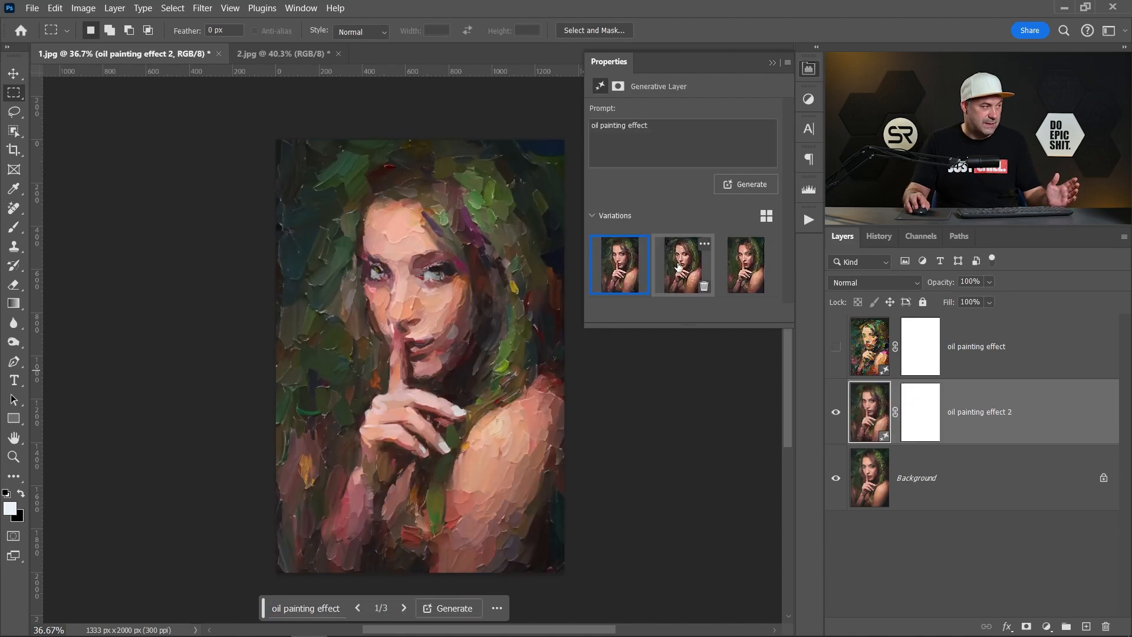
# Preview the other two oil painting variations and switch to the 2.jpg portrait.
pyautogui.click(746, 265)
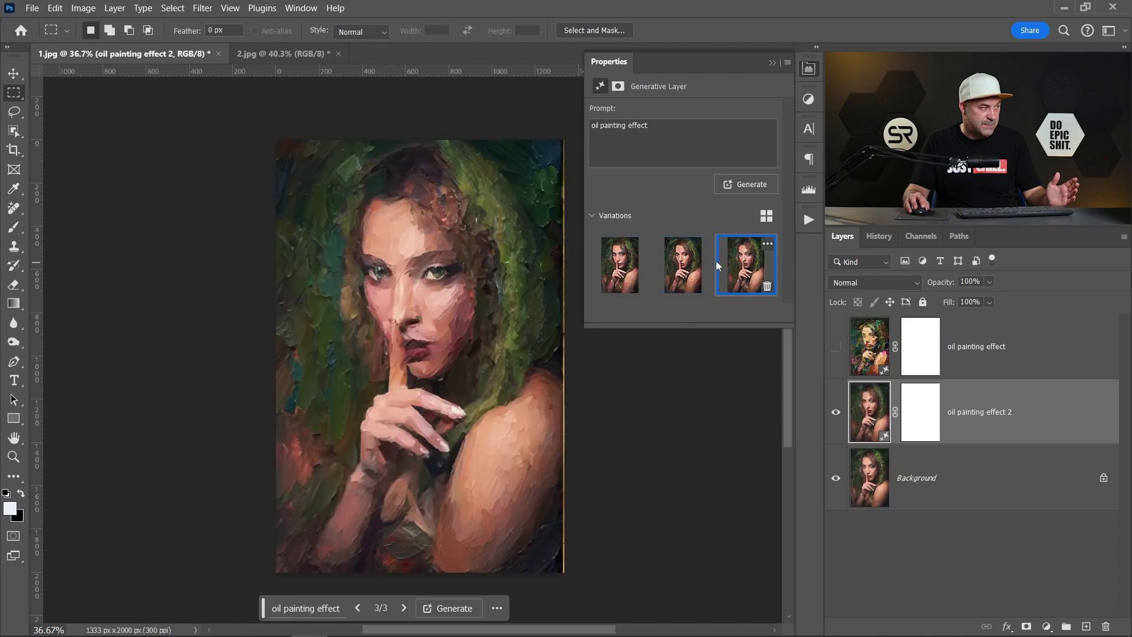
pyautogui.click(681, 264)
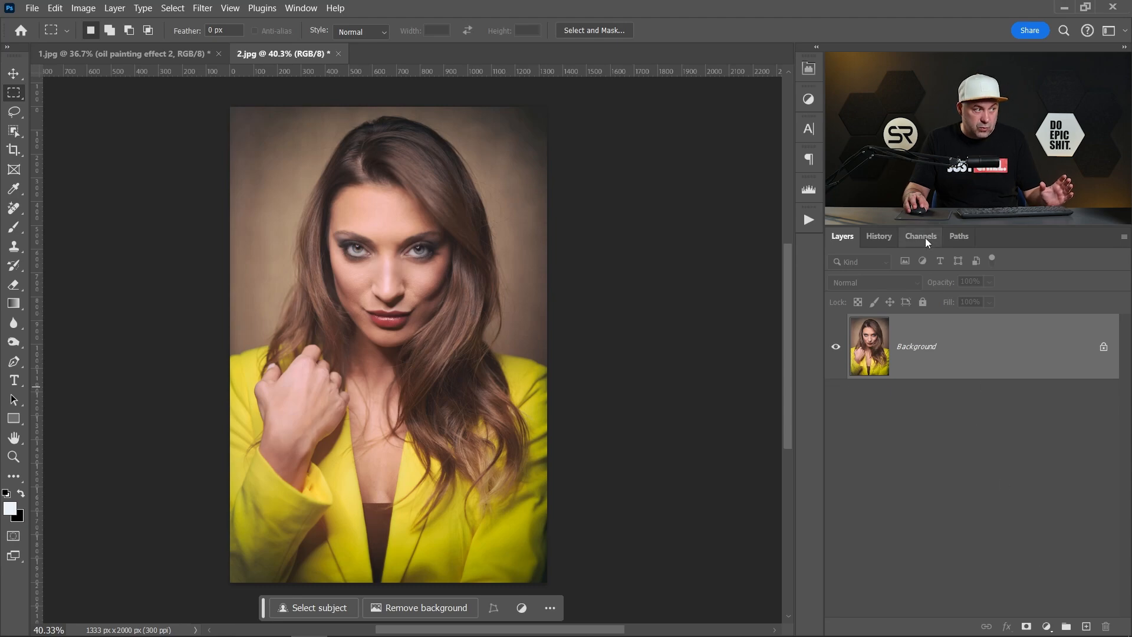
# Add a new channel and fill it with gray at 30% brightness.
pyautogui.click(920, 236)
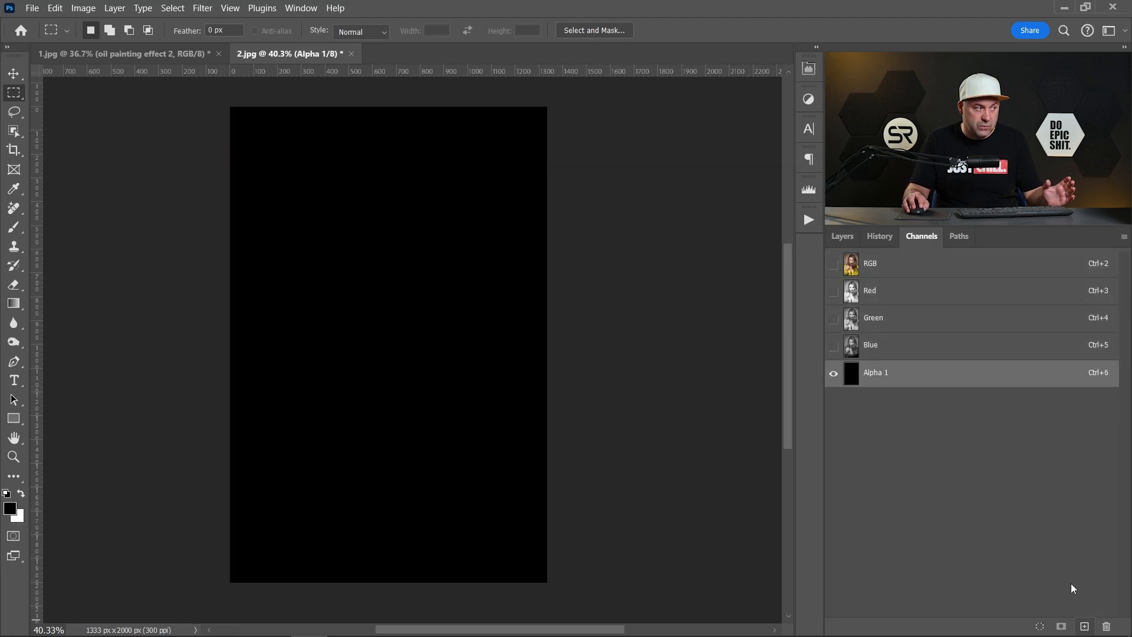
pyautogui.click(54, 8)
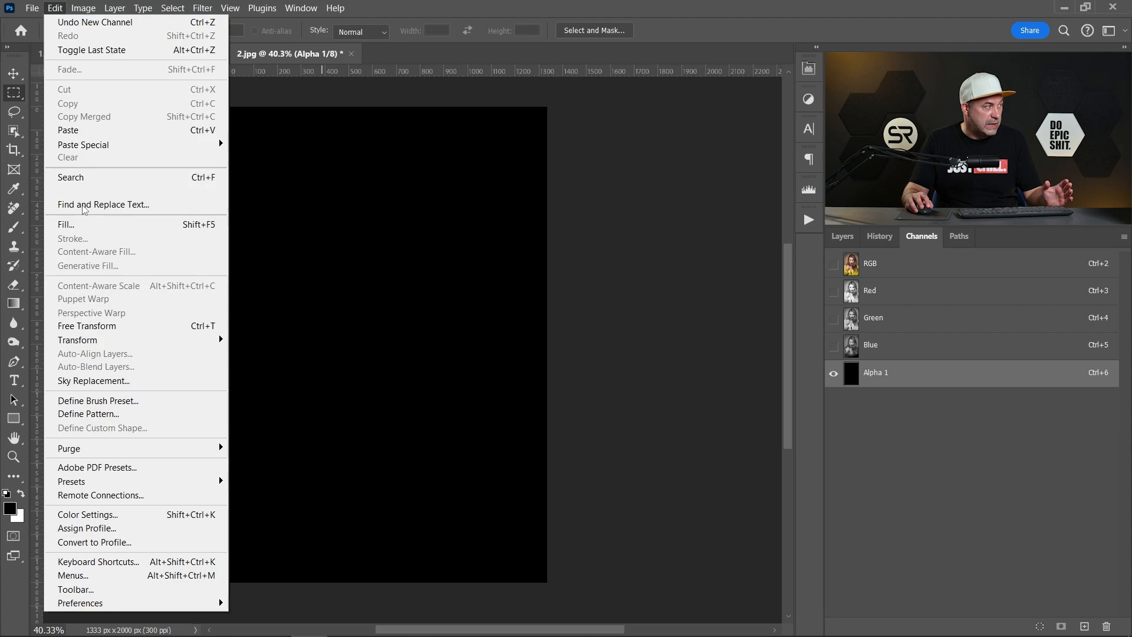
pyautogui.click(65, 225)
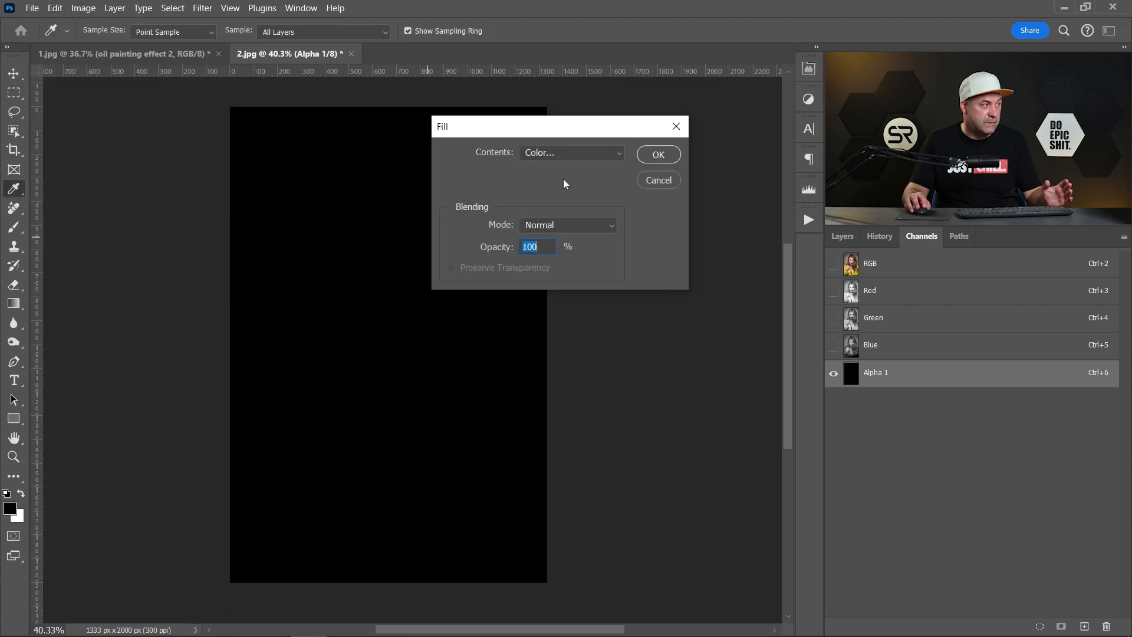
pyautogui.click(569, 152)
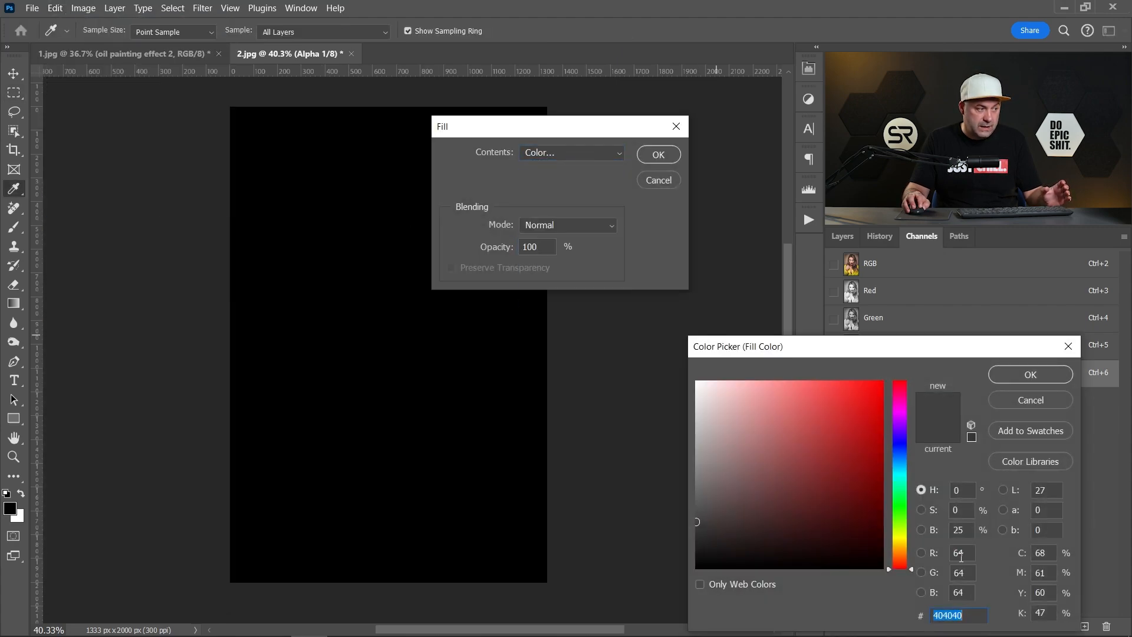
pyautogui.click(961, 530)
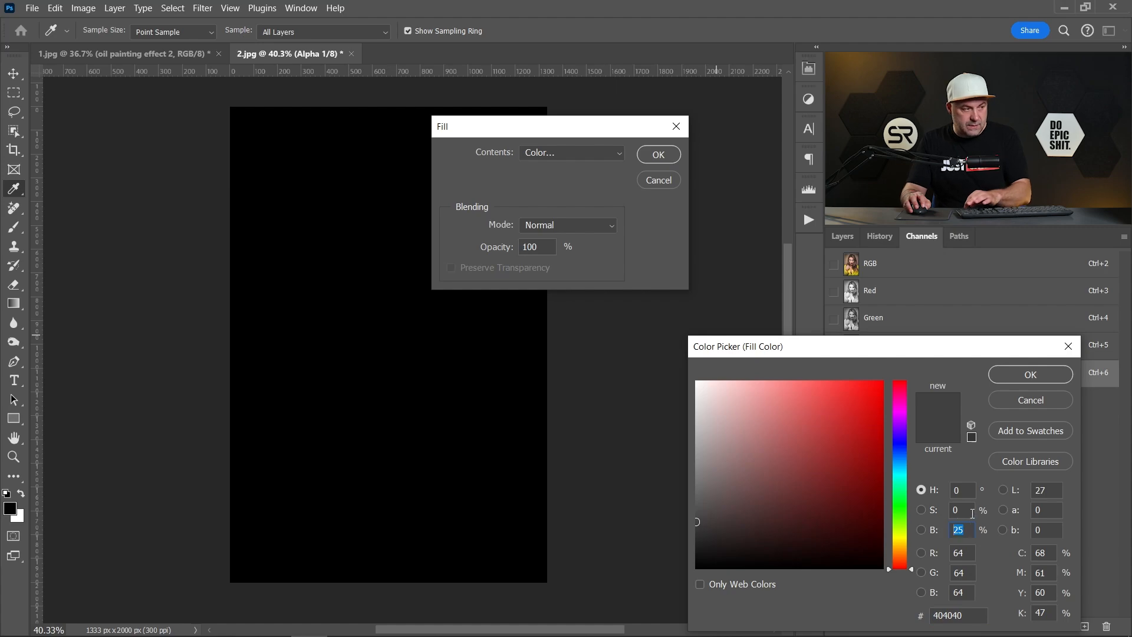
pyautogui.write('30')
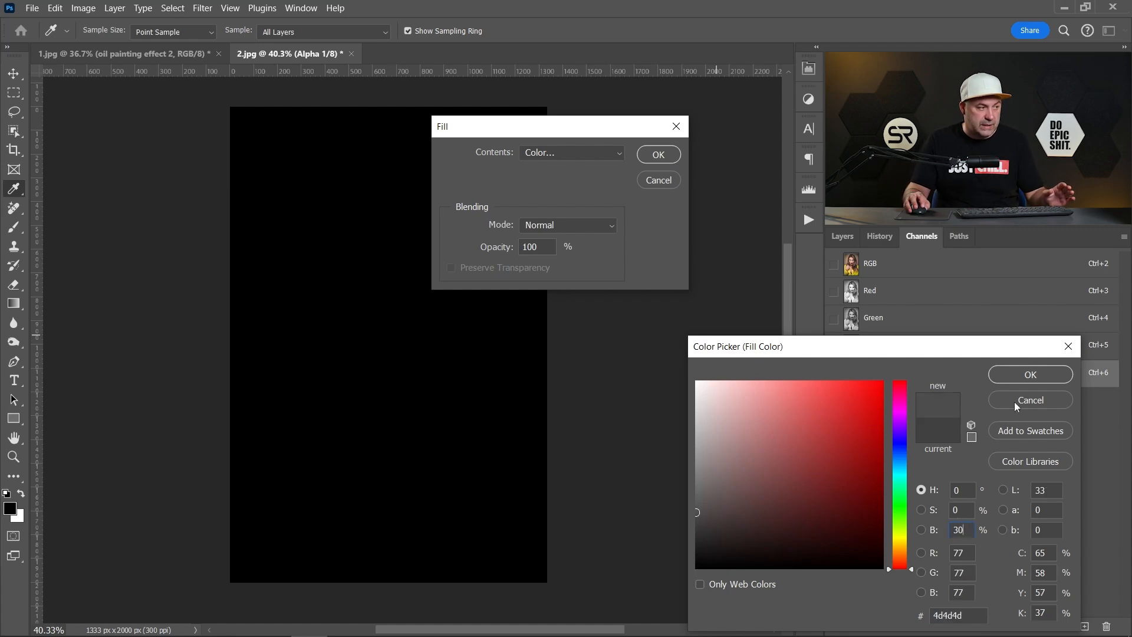
pyautogui.click(1030, 374)
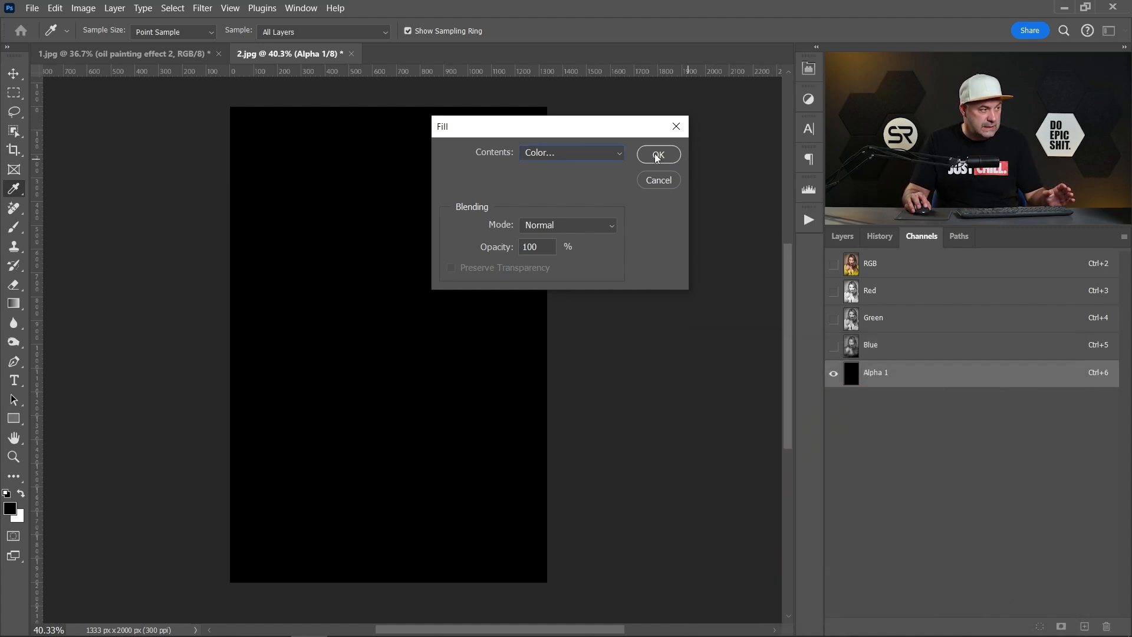
pyautogui.click(657, 155)
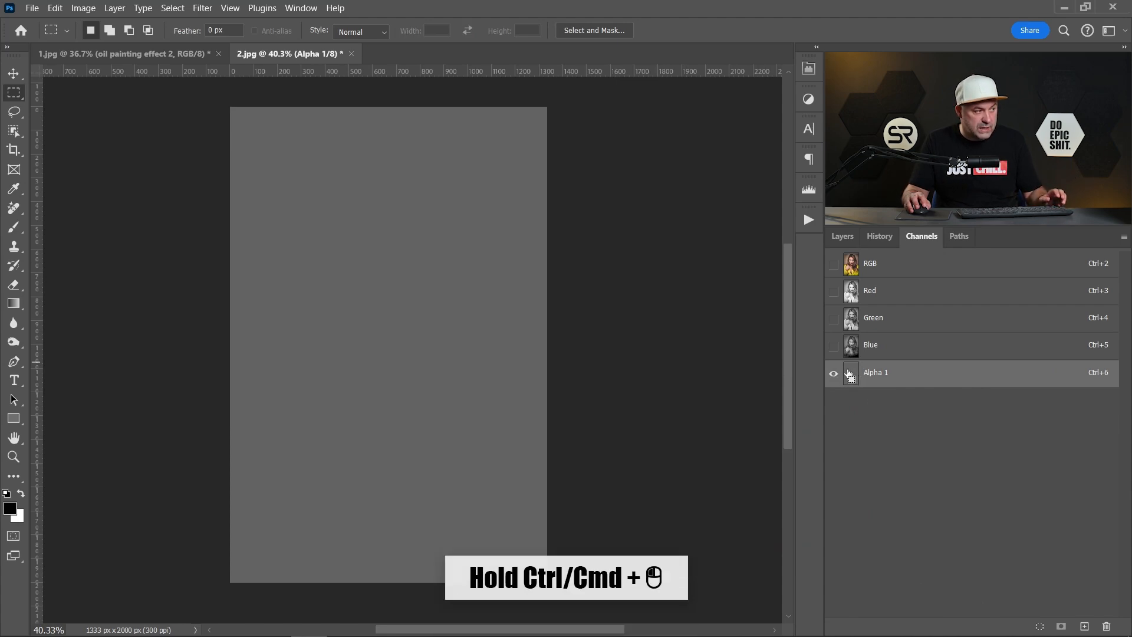
# Load the gray channel as a faint selection and return to Layers.
pyautogui.click(851, 372)
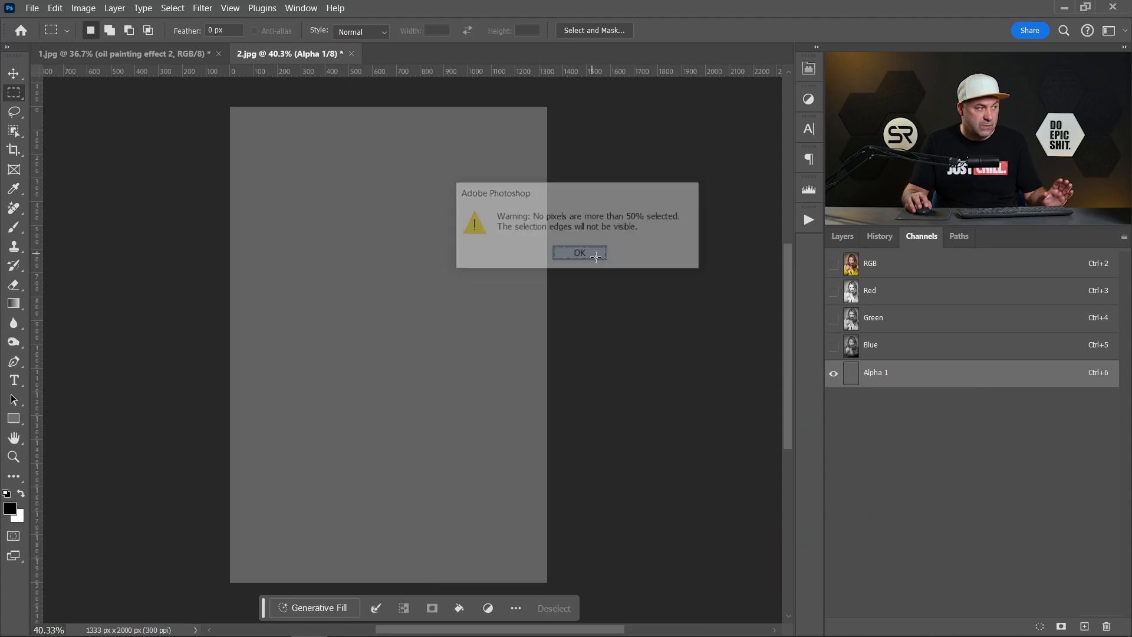
pyautogui.click(579, 253)
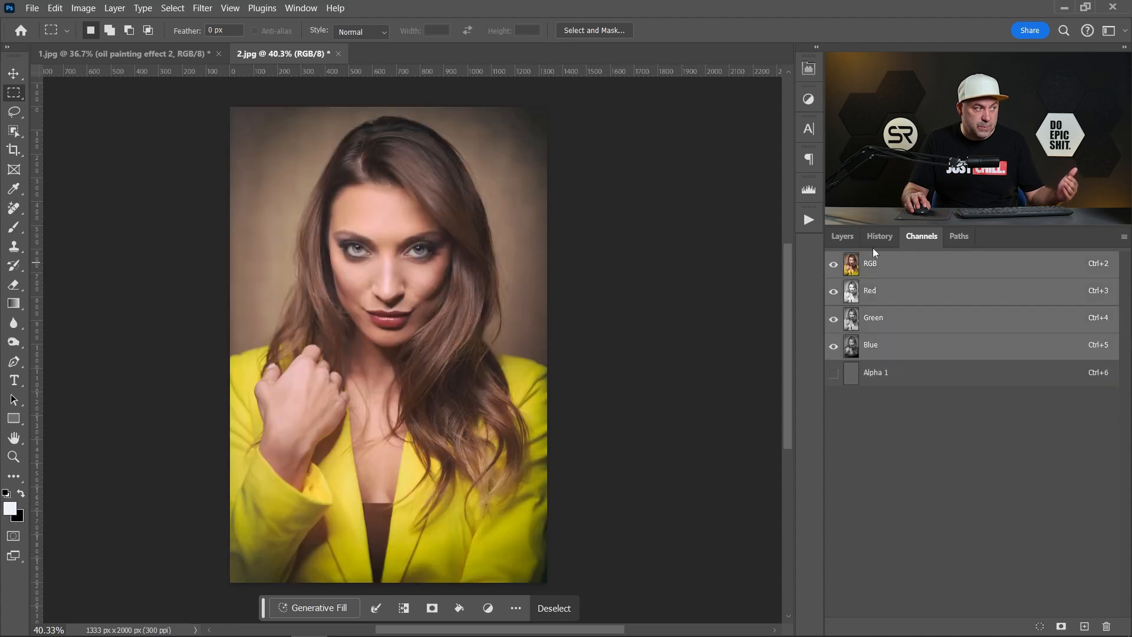
pyautogui.click(843, 236)
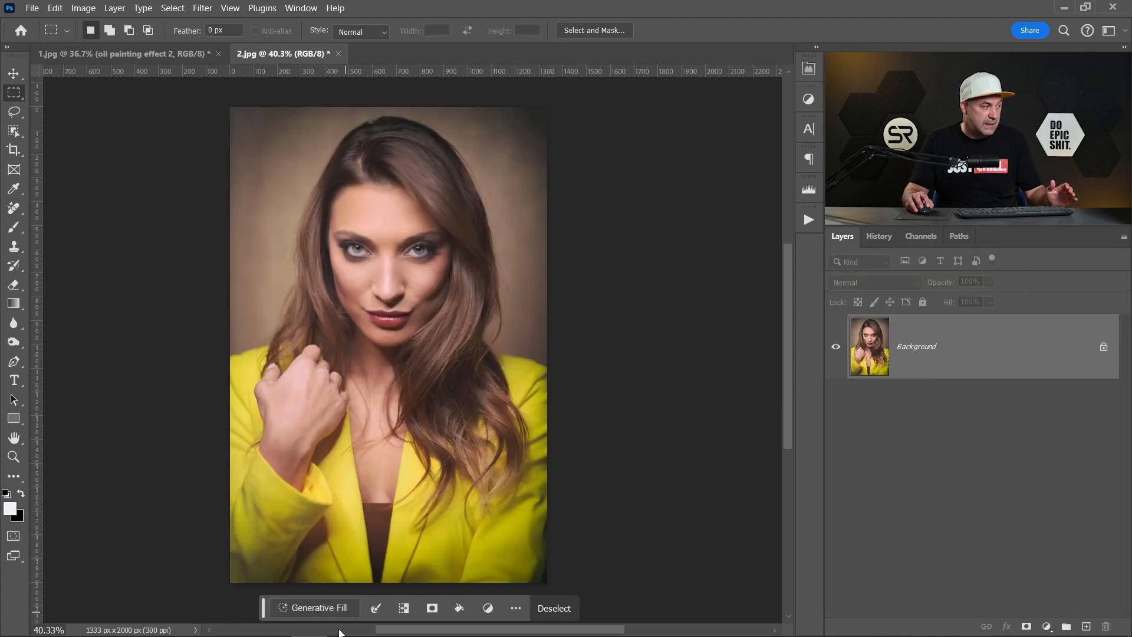
# Generate a 'vector digital art' fill over the yellow-jacket portrait.
pyautogui.click(317, 608)
pyautogui.write('v')
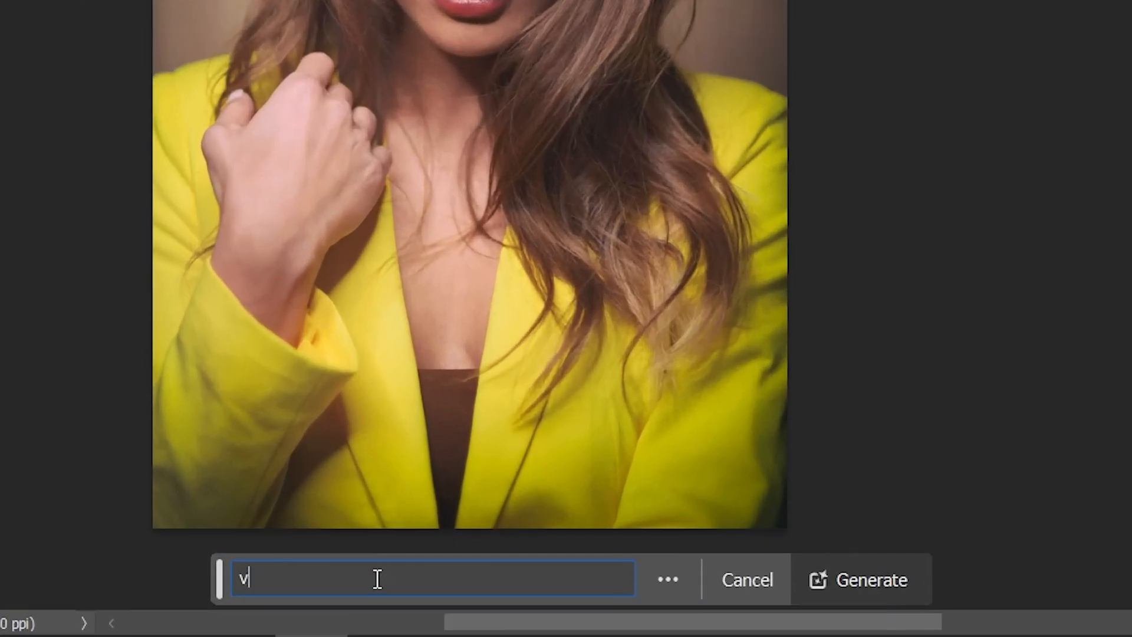
pyautogui.write('ector d')
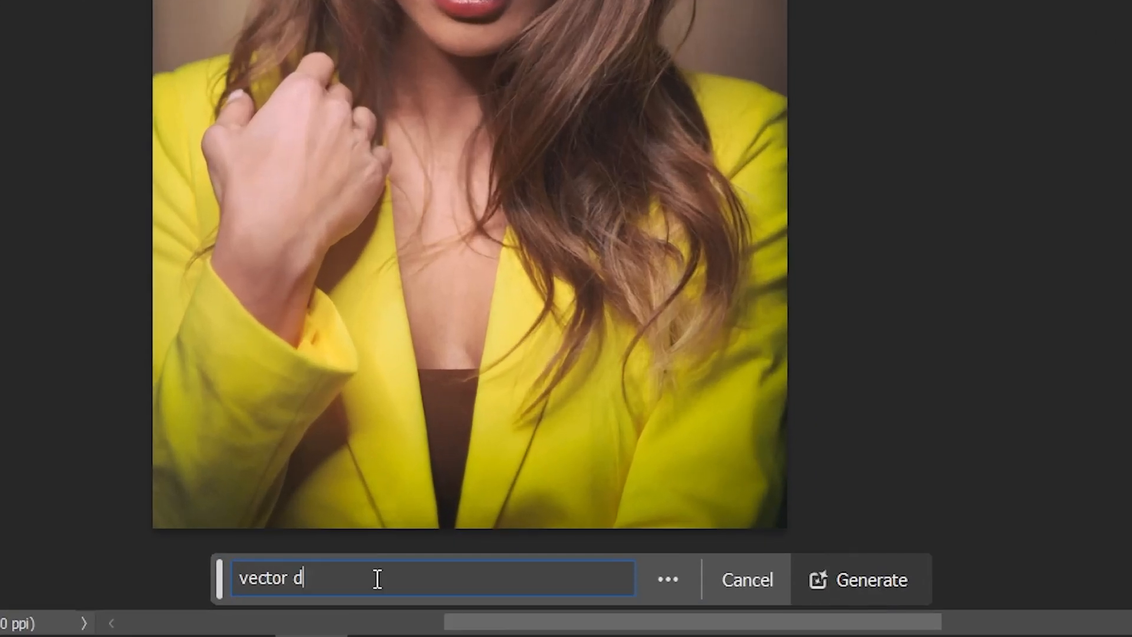
pyautogui.write('igital art')
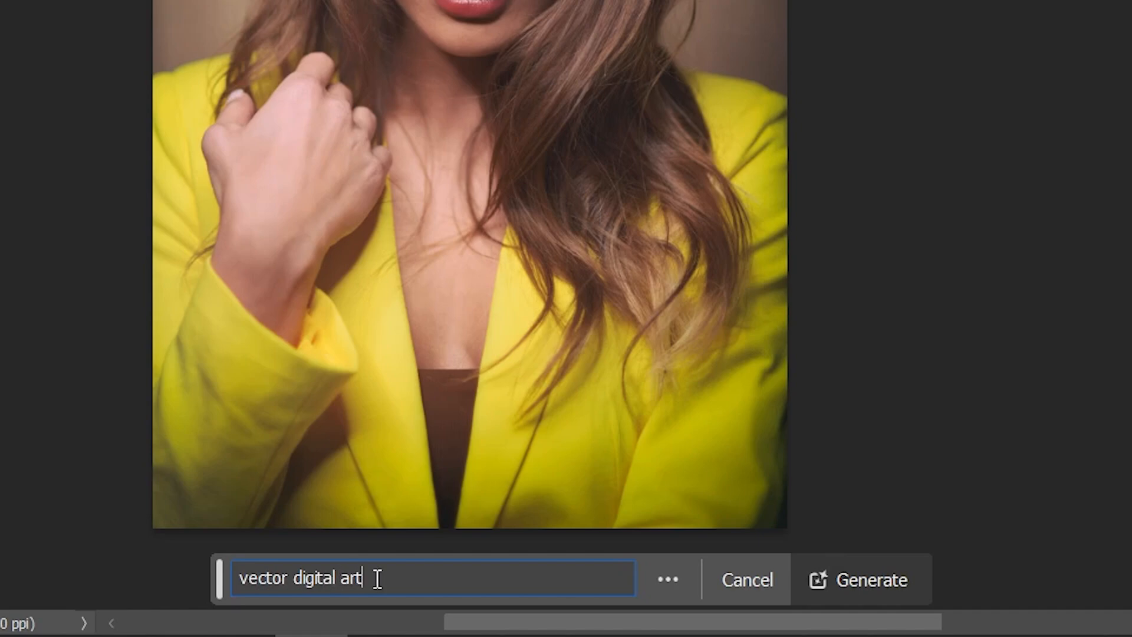
pyautogui.click(871, 580)
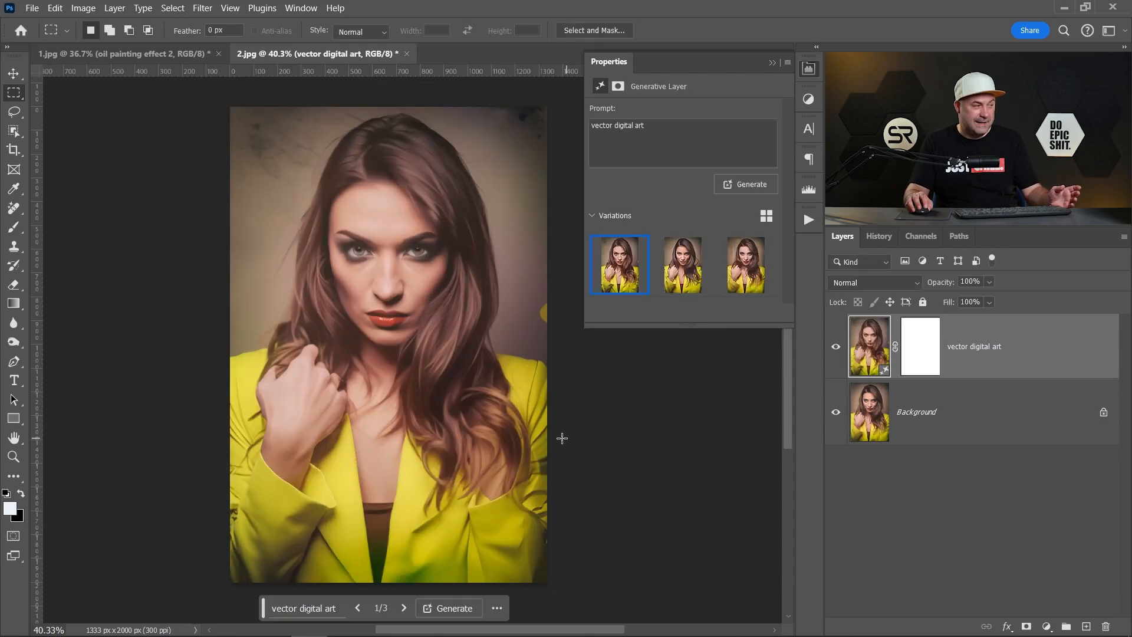
# Pick the second vector art variation, then show the first portrait's 'oil painting effect' layer.
pyautogui.click(682, 264)
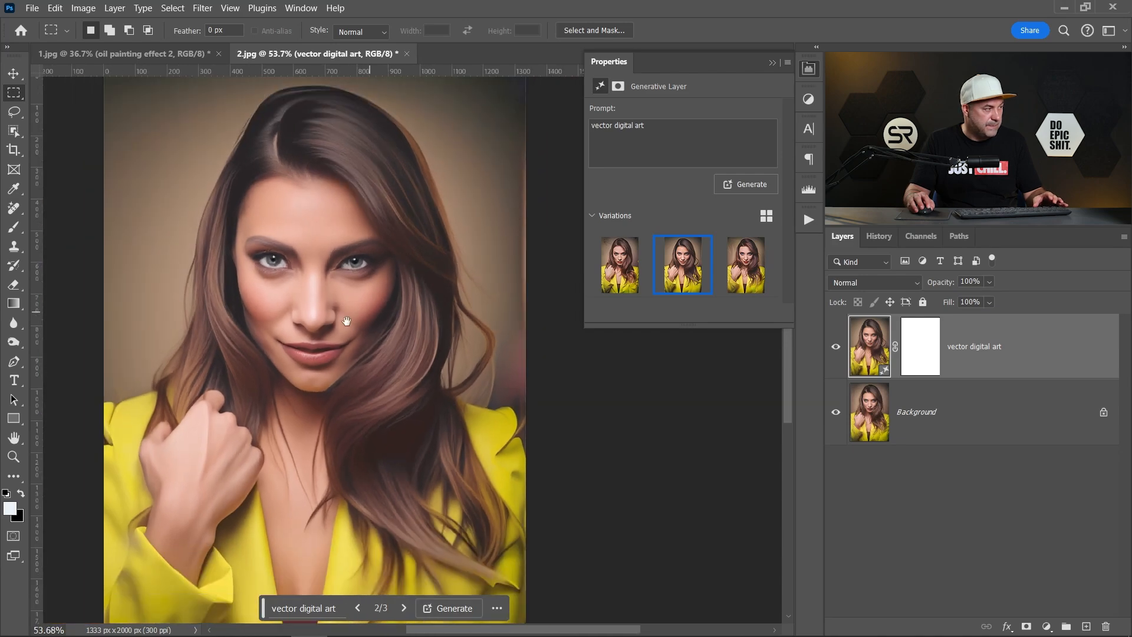
pyautogui.click(119, 54)
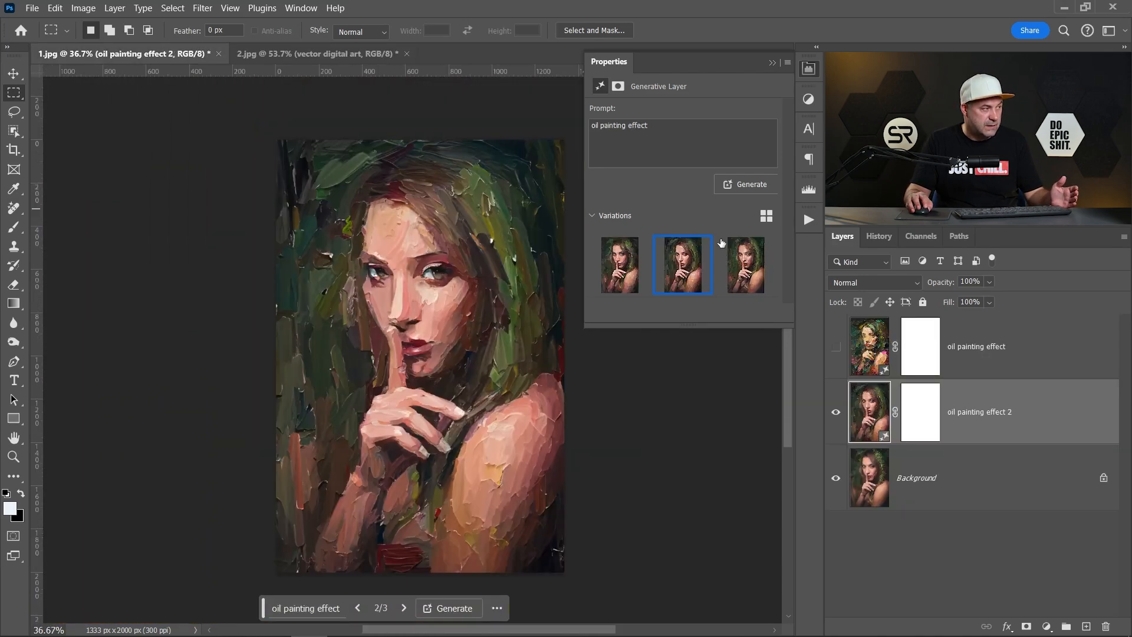
pyautogui.click(836, 346)
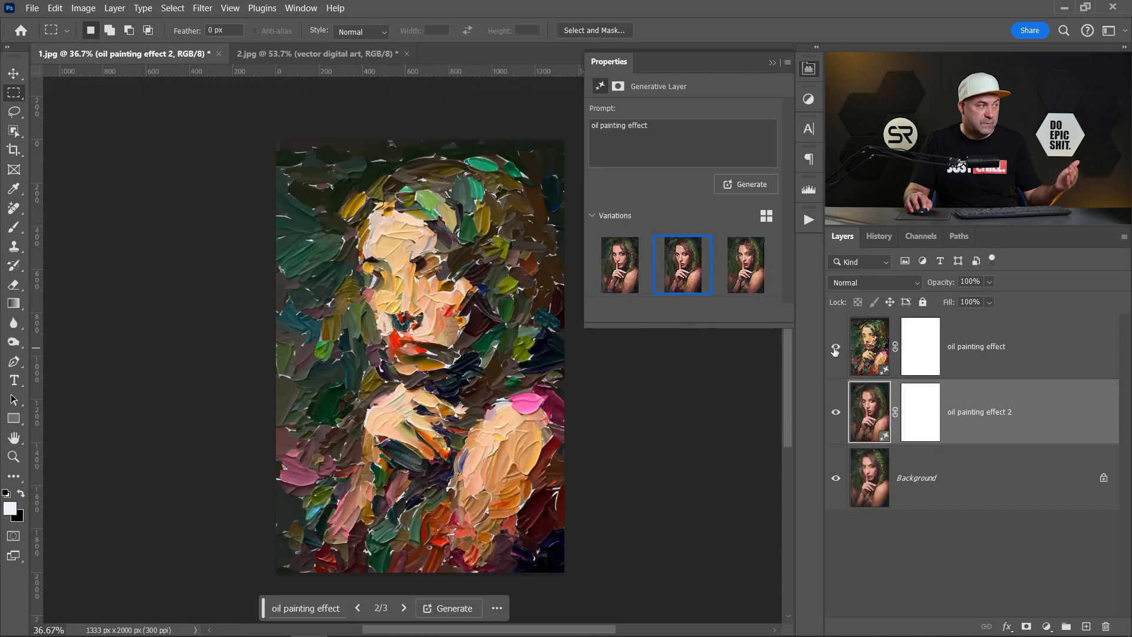